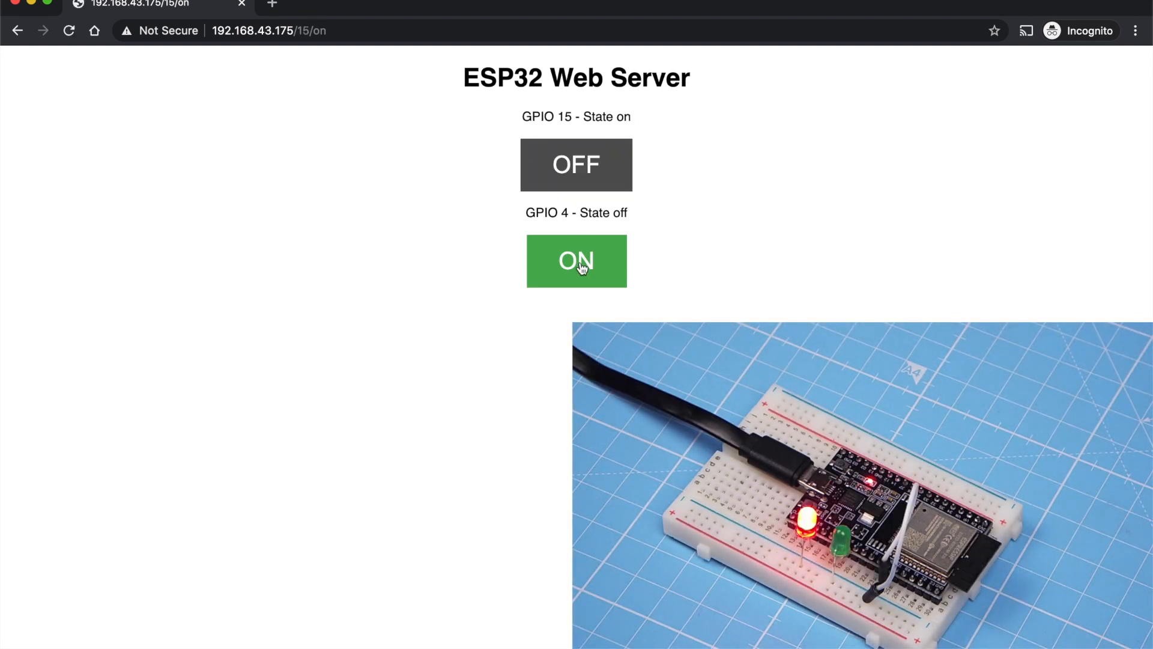
# - Toggle the GPIO 15 and GPIO 4 LEDs on and off repeatedly with the page's ON/OFF buttons
pyautogui.click(576, 260)
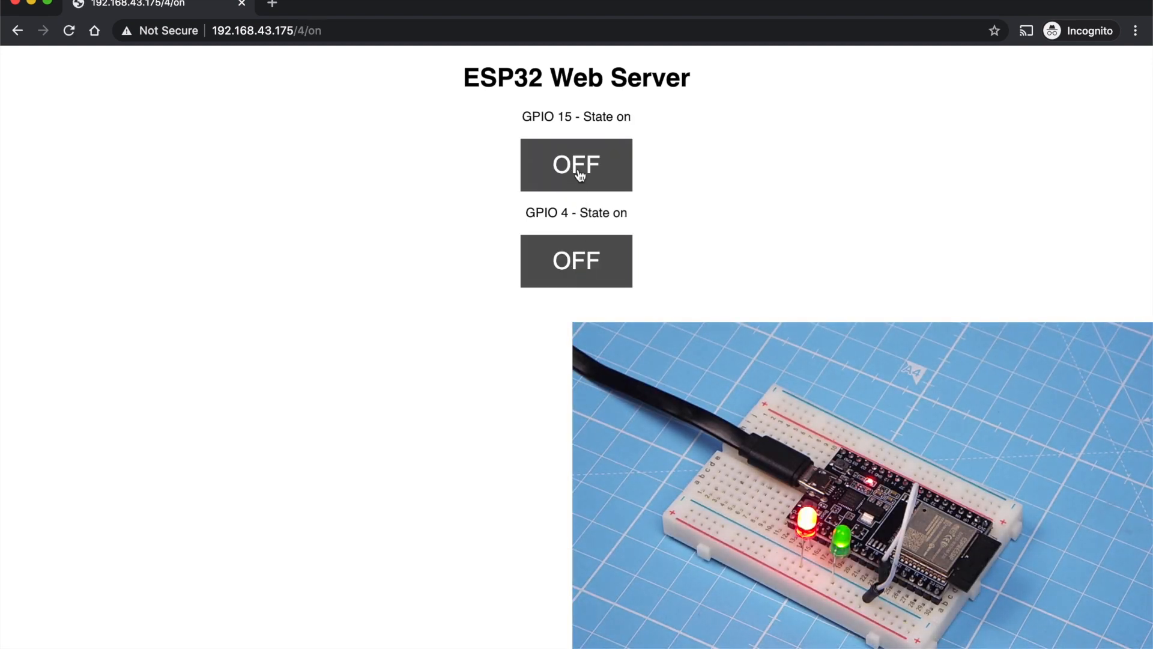
pyautogui.click(576, 260)
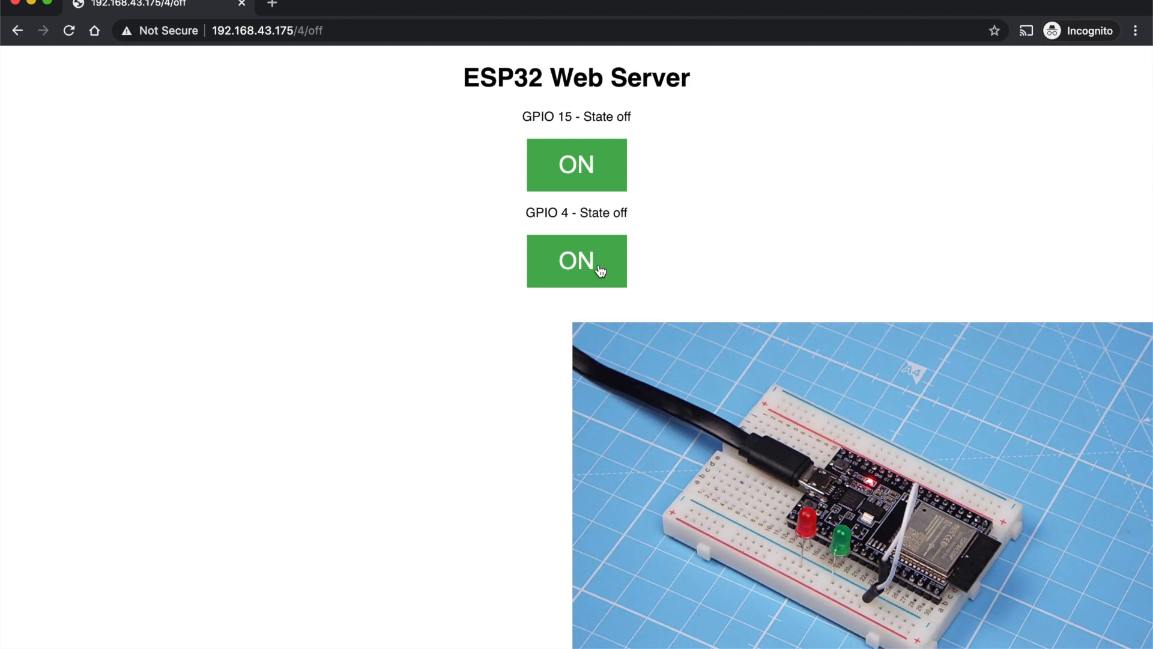
pyautogui.click(577, 164)
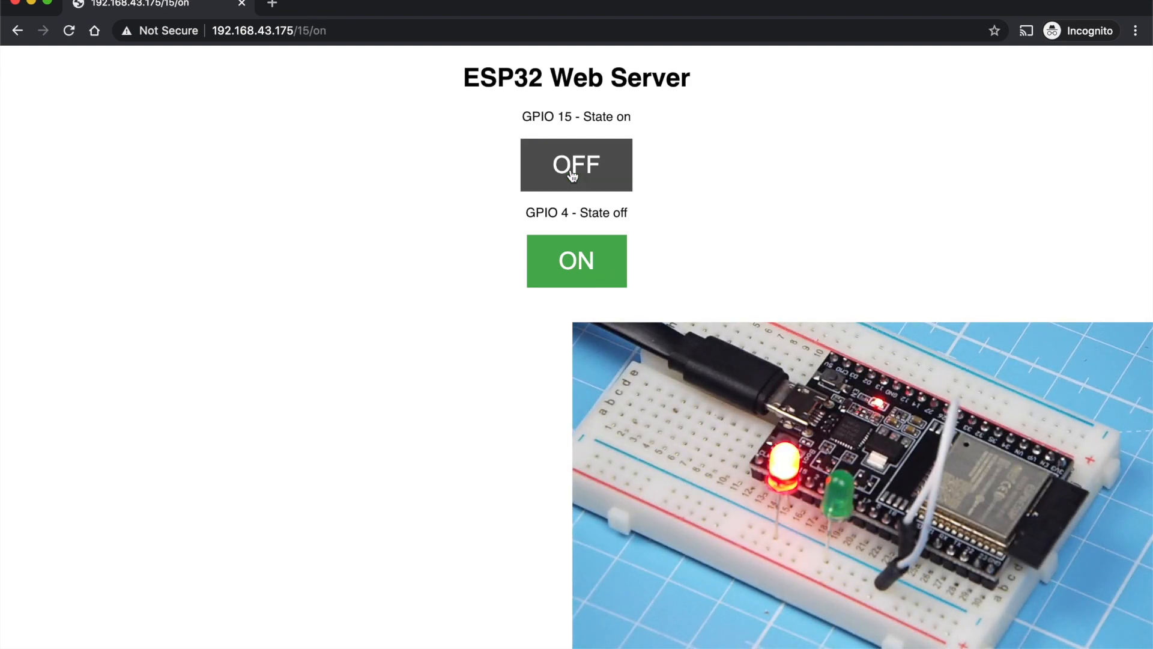
pyautogui.click(576, 260)
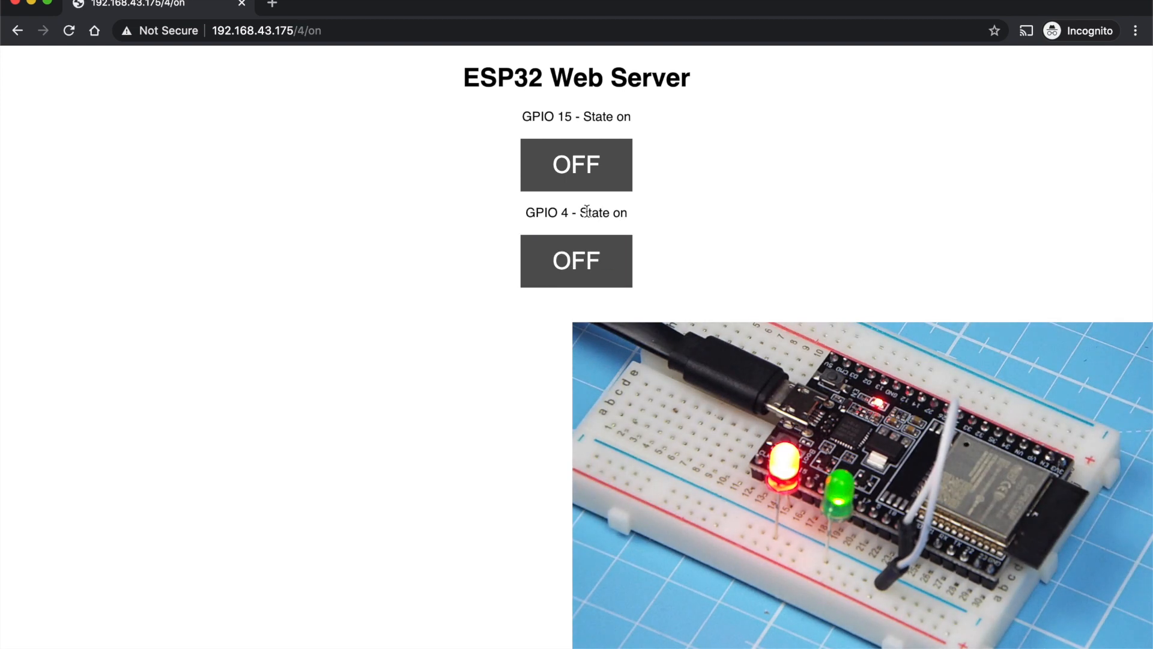
pyautogui.click(576, 261)
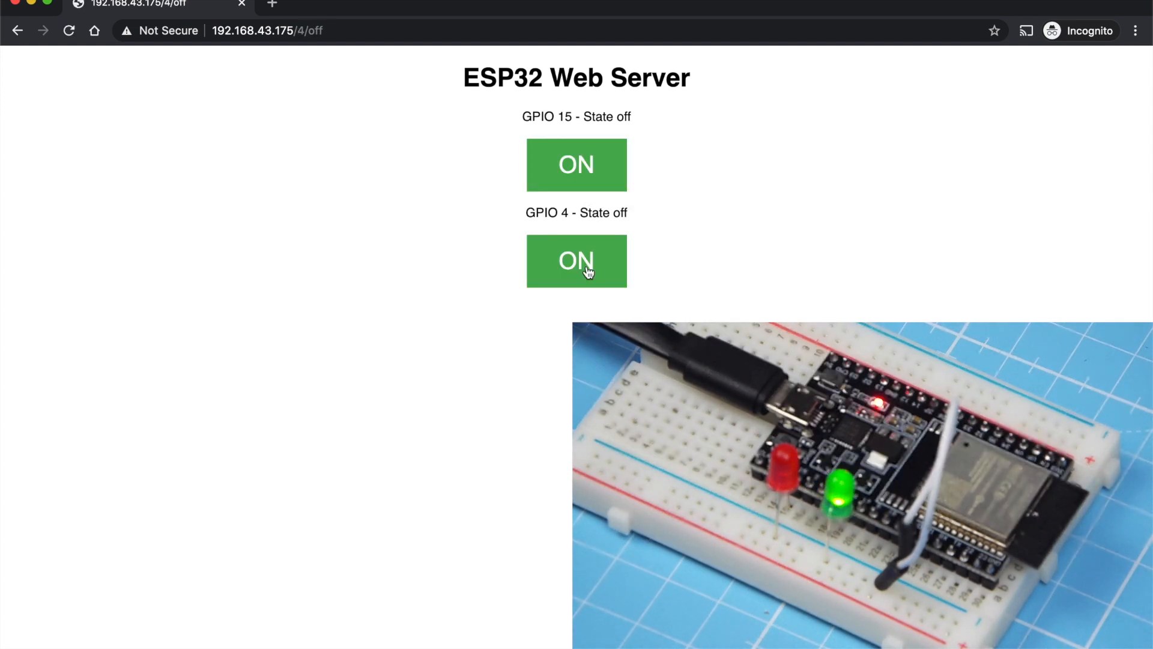
pyautogui.click(576, 261)
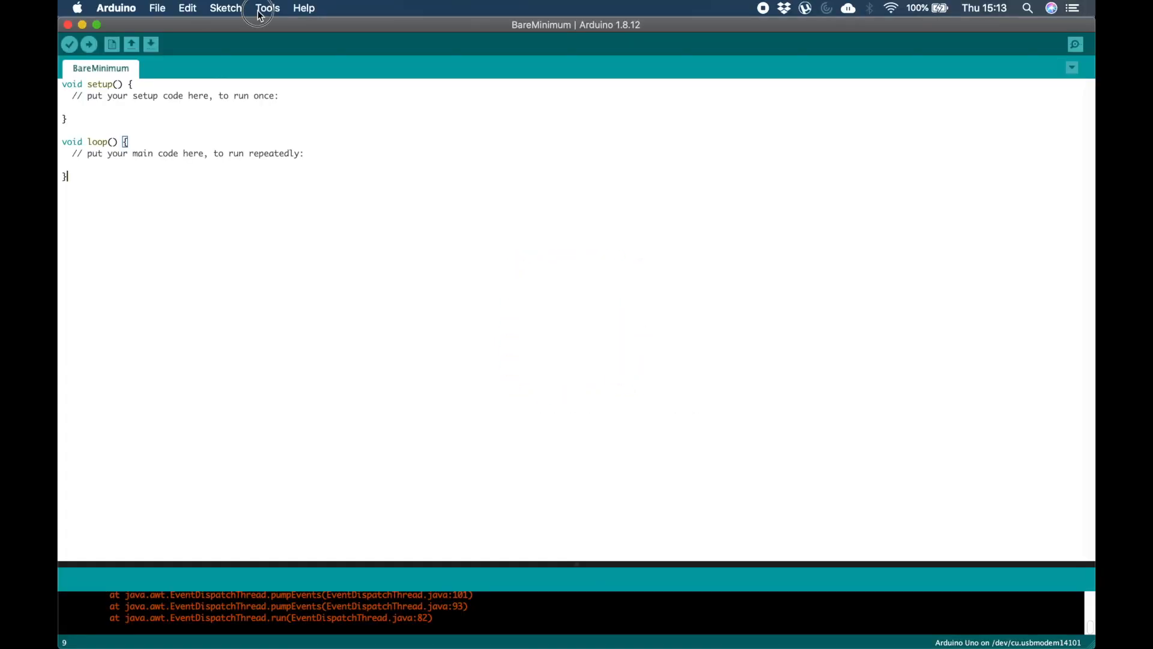
pyautogui.click(267, 8)
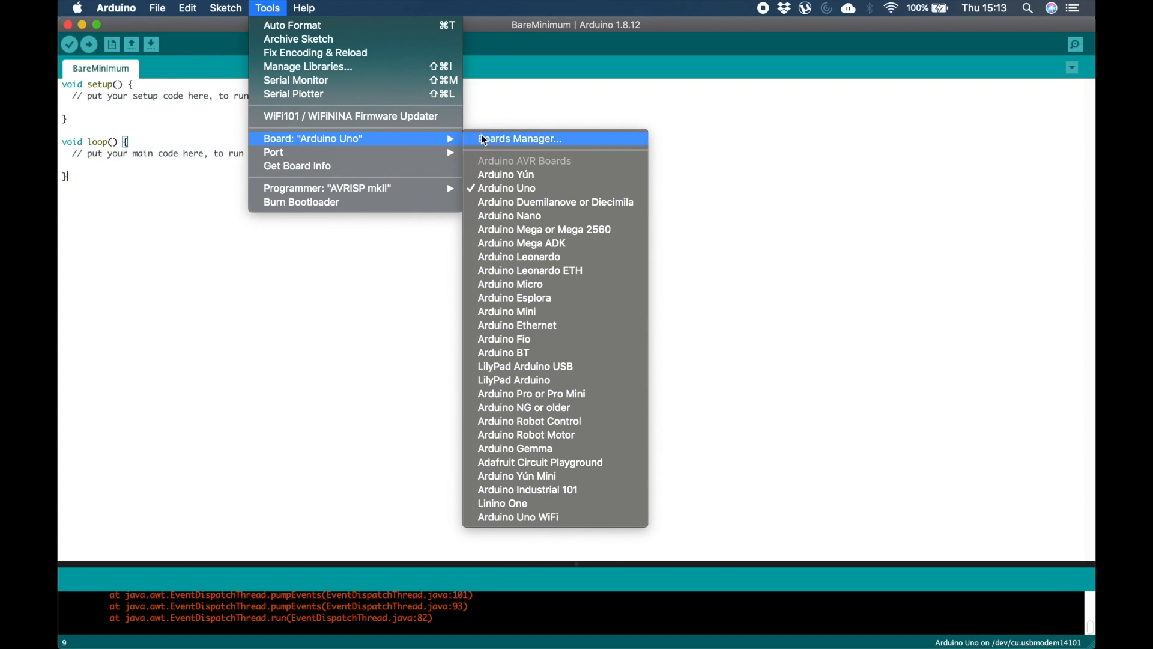
pyautogui.click(519, 139)
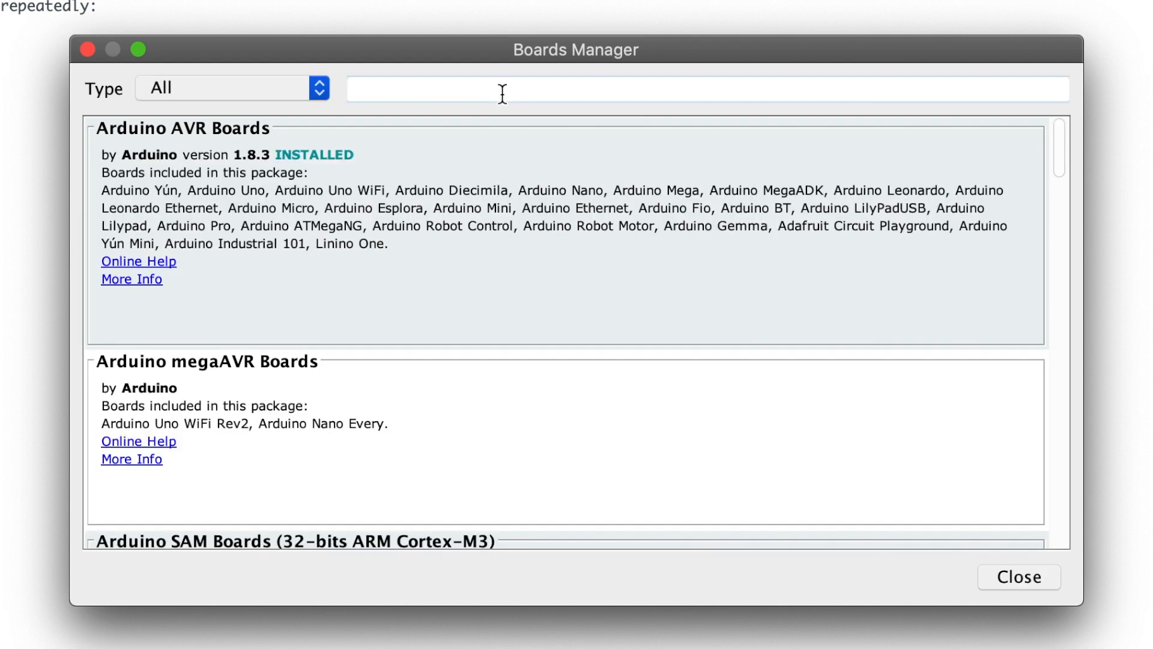
pyautogui.write('esp')
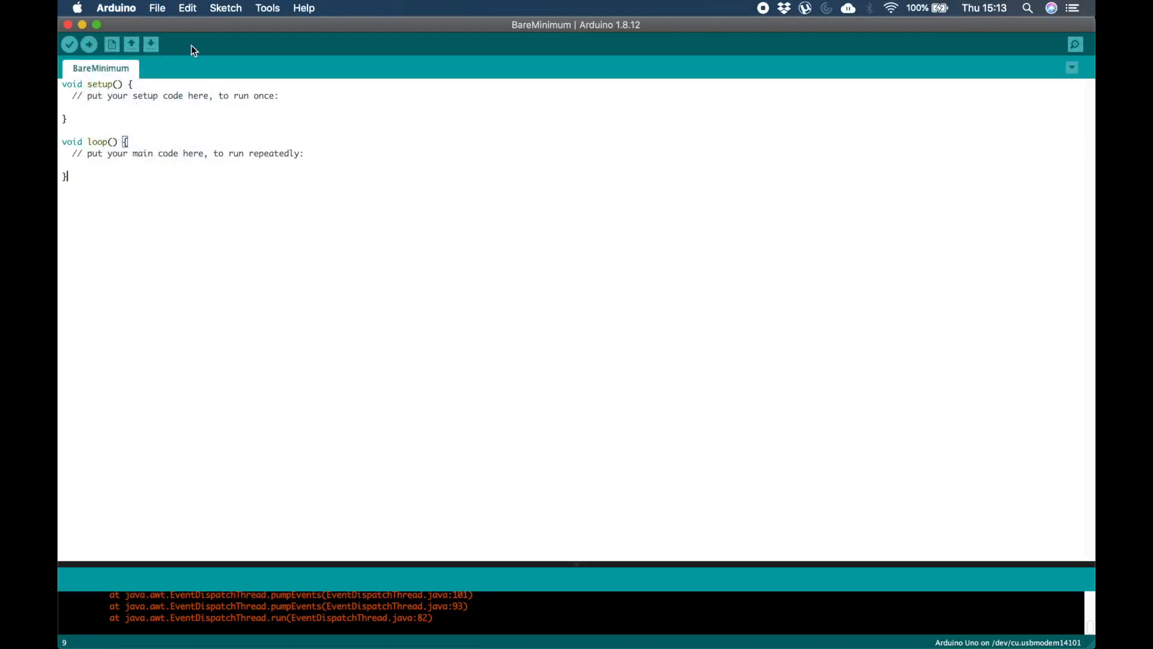
pyautogui.moveTo(131, 44)
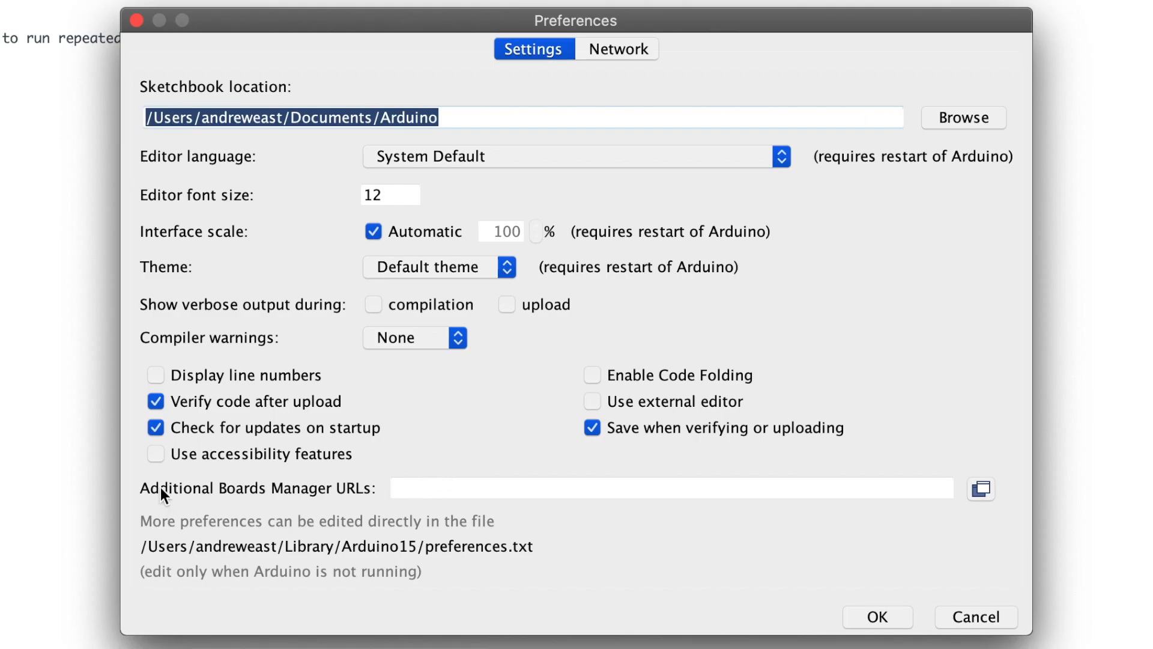
pyautogui.click(662, 489)
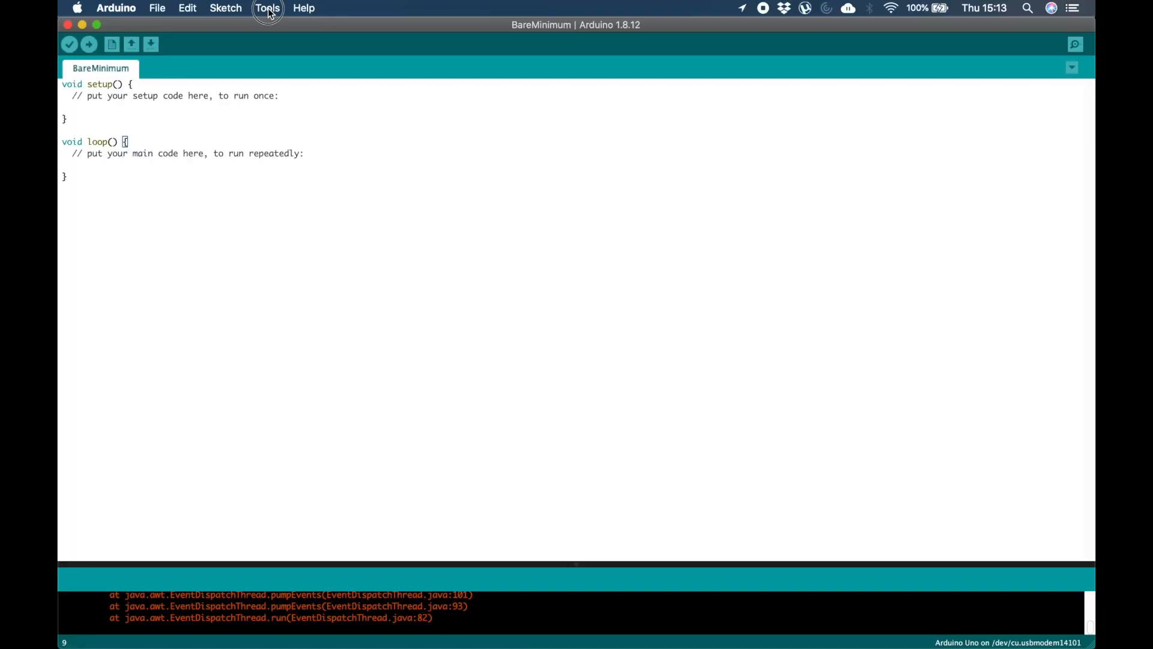
# - In Boards Manager, search 'es' and install esp32 by Espressif Systems 1.0.4, then close it
pyautogui.click(266, 7)
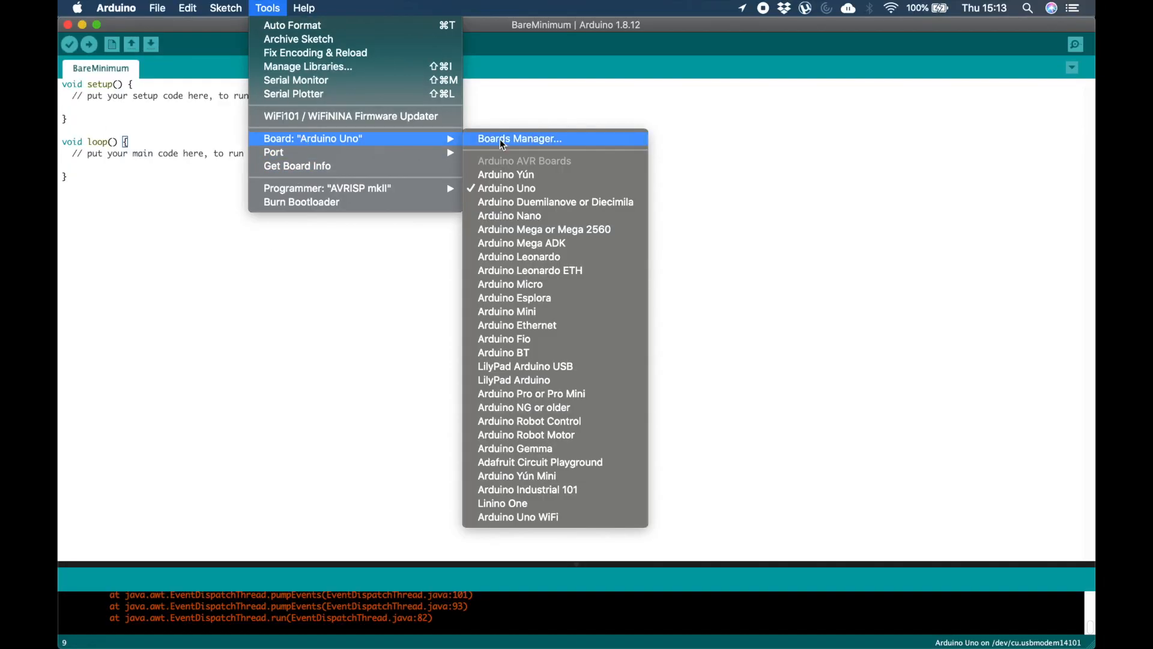
pyautogui.click(520, 138)
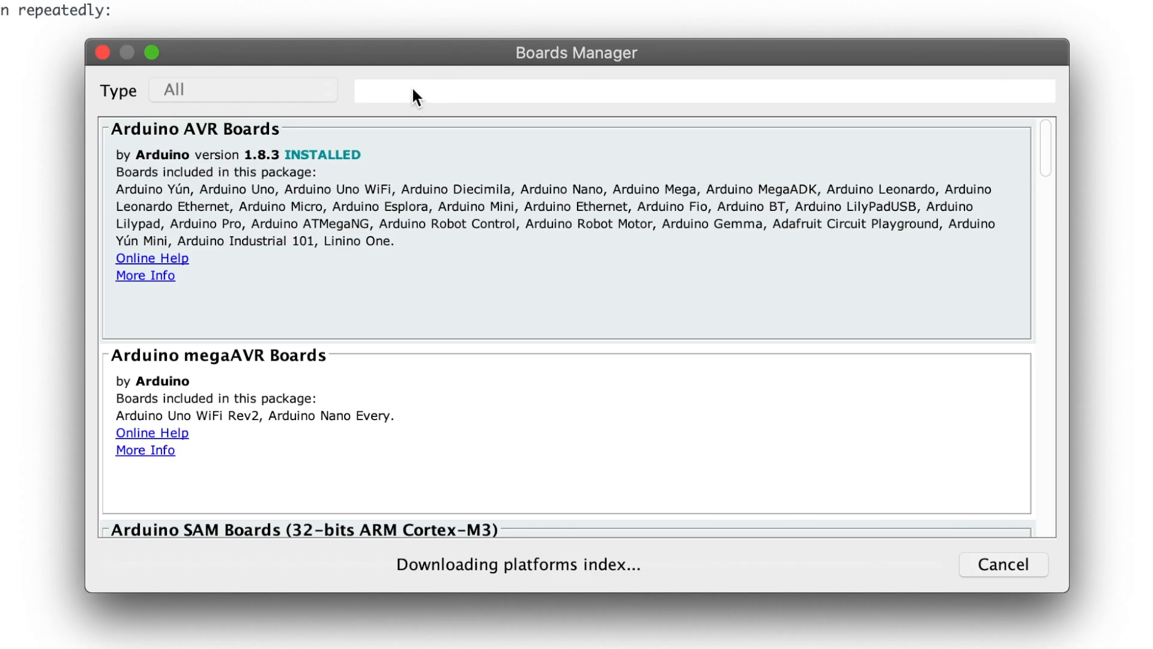
pyautogui.write('esp')
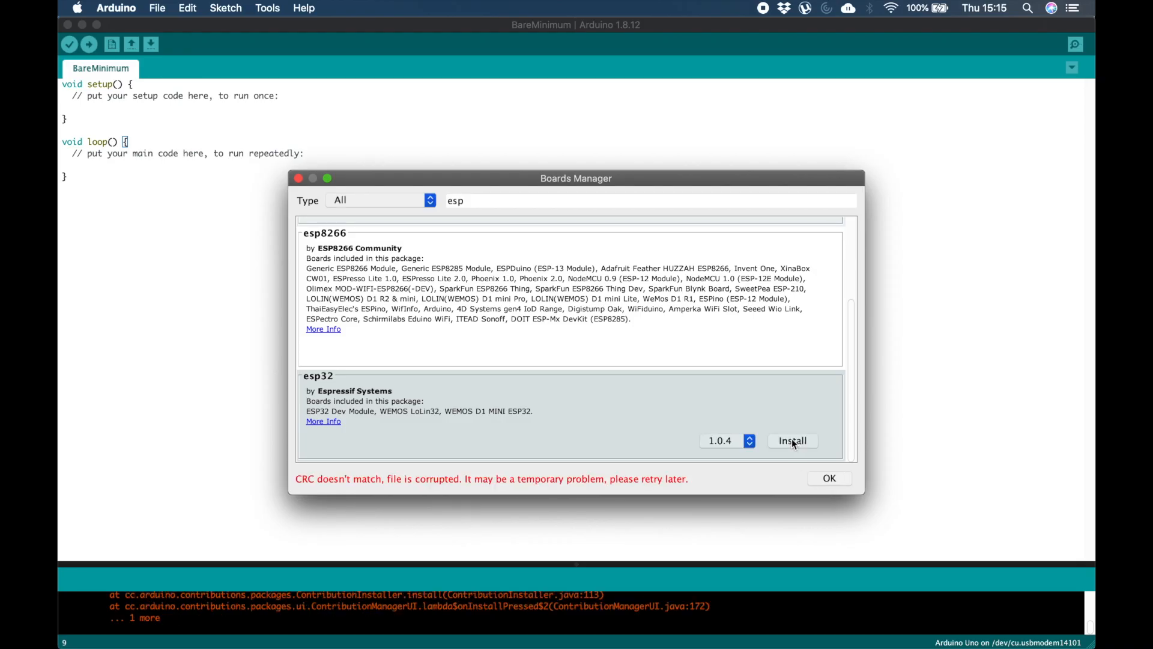
pyautogui.click(793, 440)
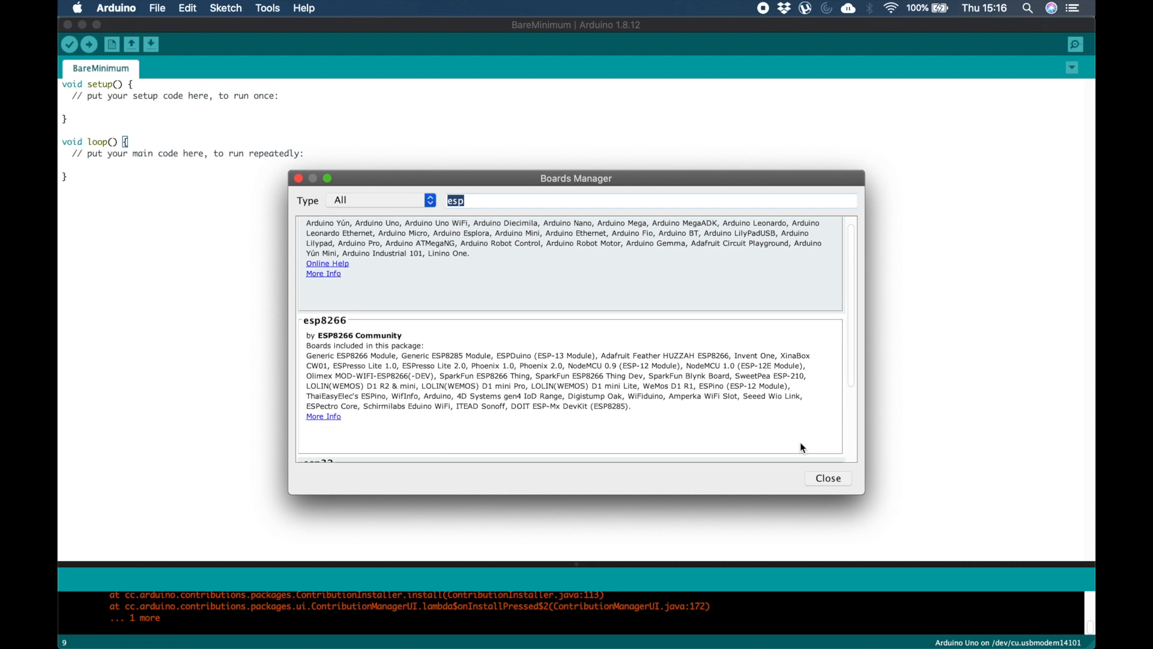
pyautogui.scroll(-3)
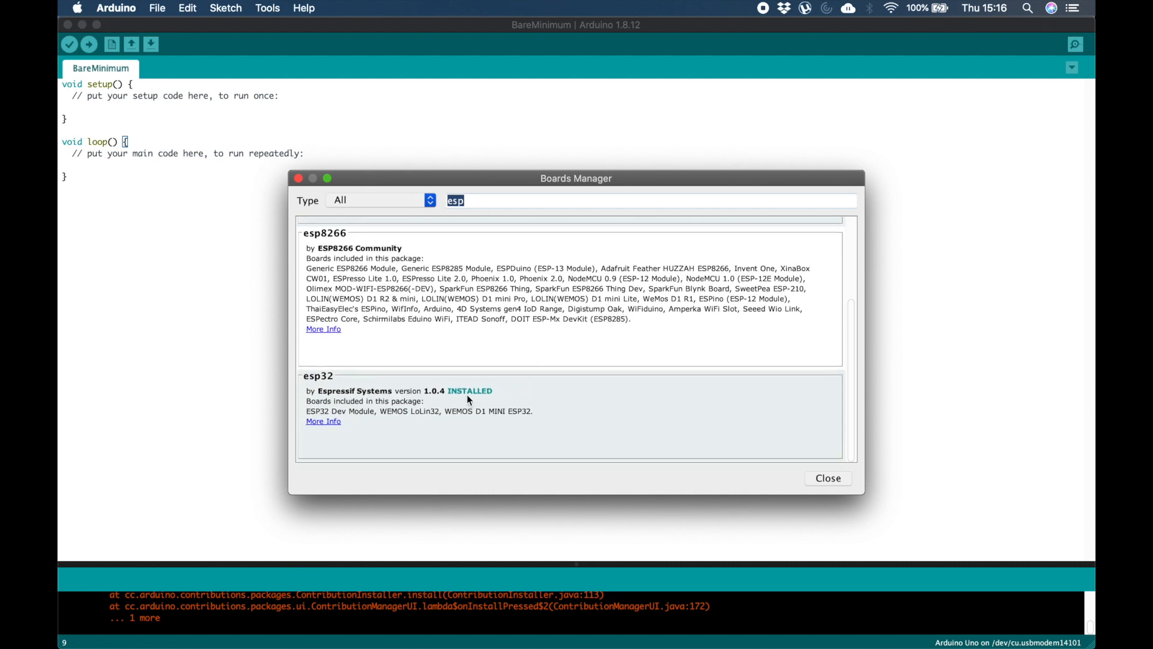
pyautogui.click(827, 477)
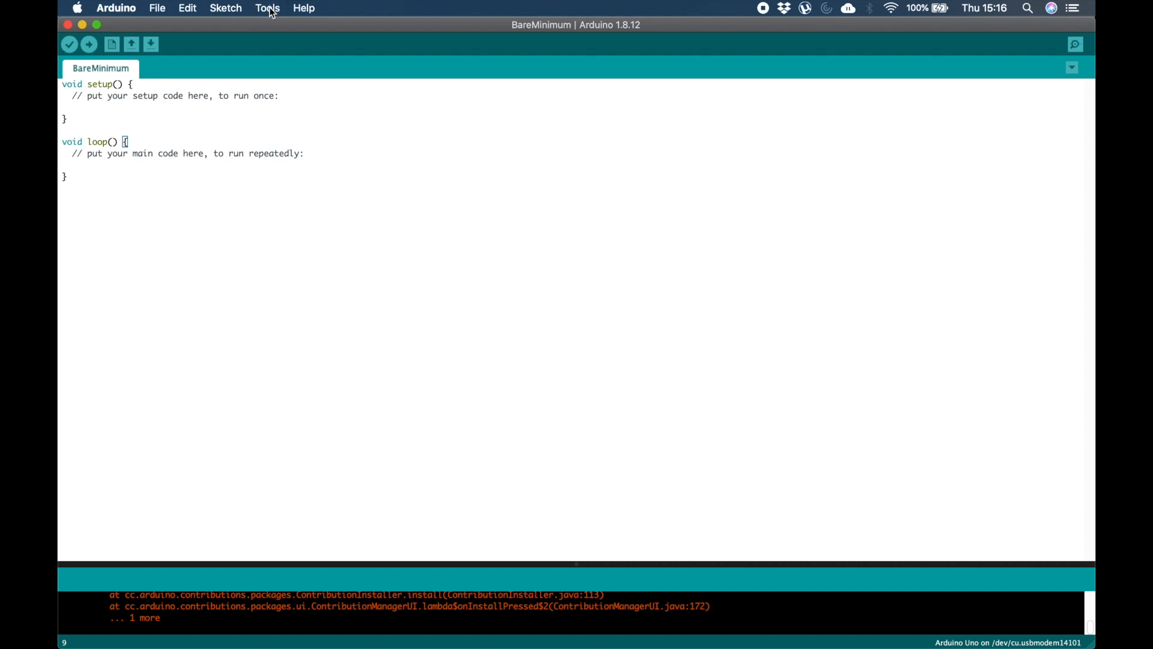
# - Select ESP32 Dev Module from the board list and confirm the board and port settings
pyautogui.click(267, 8)
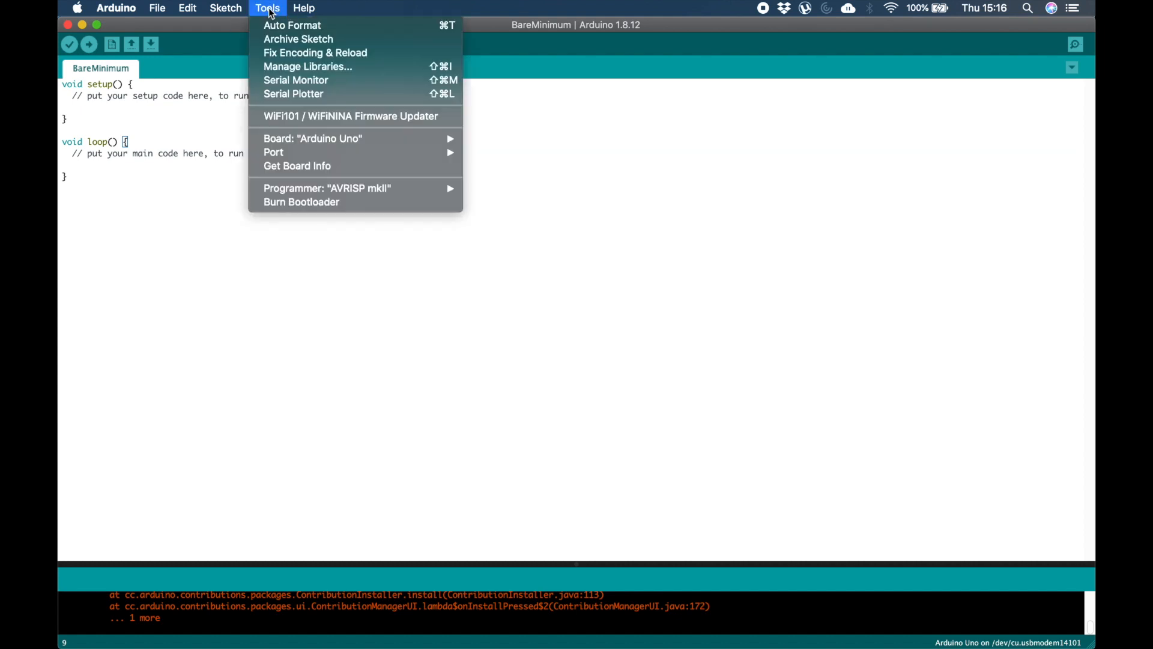
pyautogui.click(312, 139)
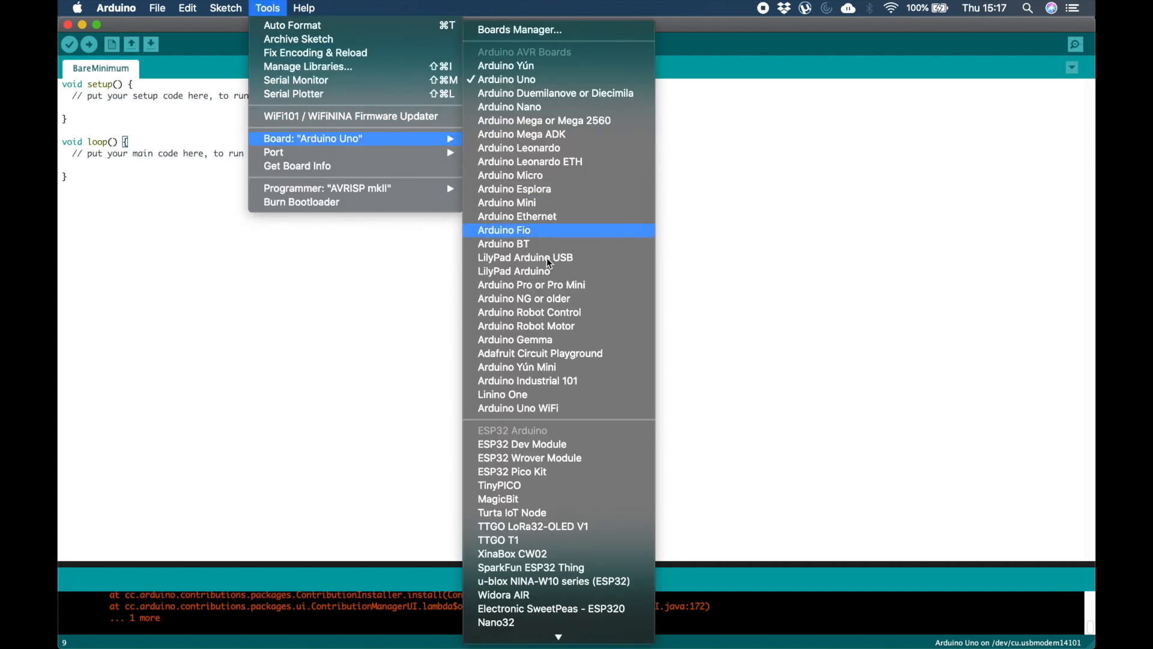
pyautogui.scroll(-3)
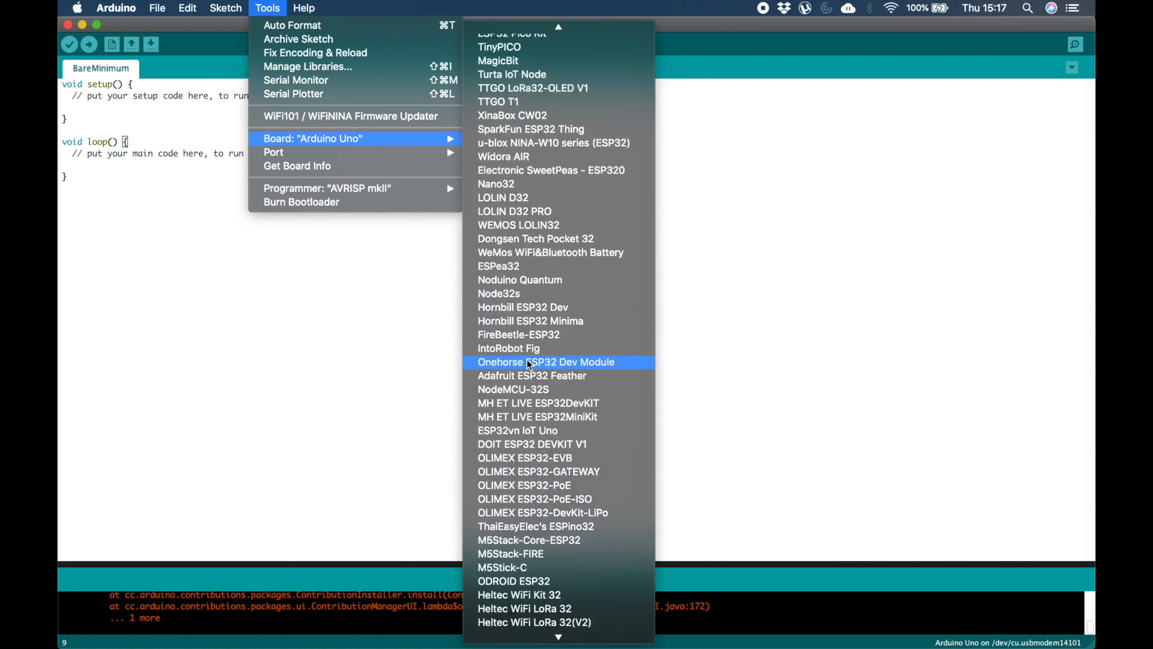
pyautogui.scroll(-3)
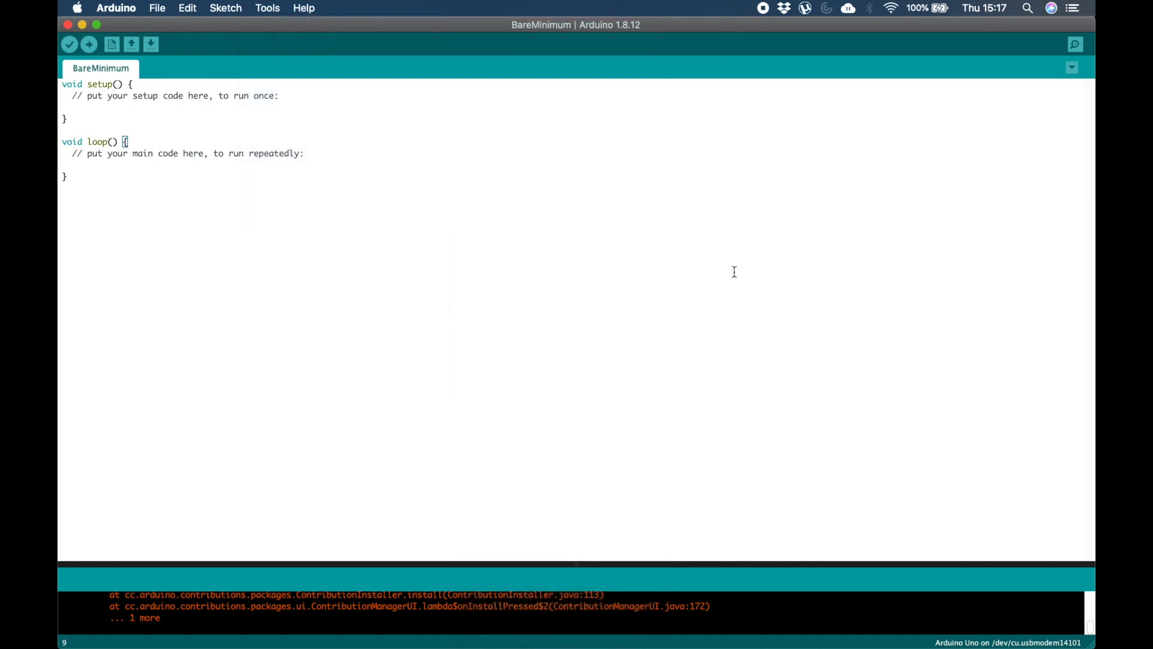
pyautogui.click(69, 44)
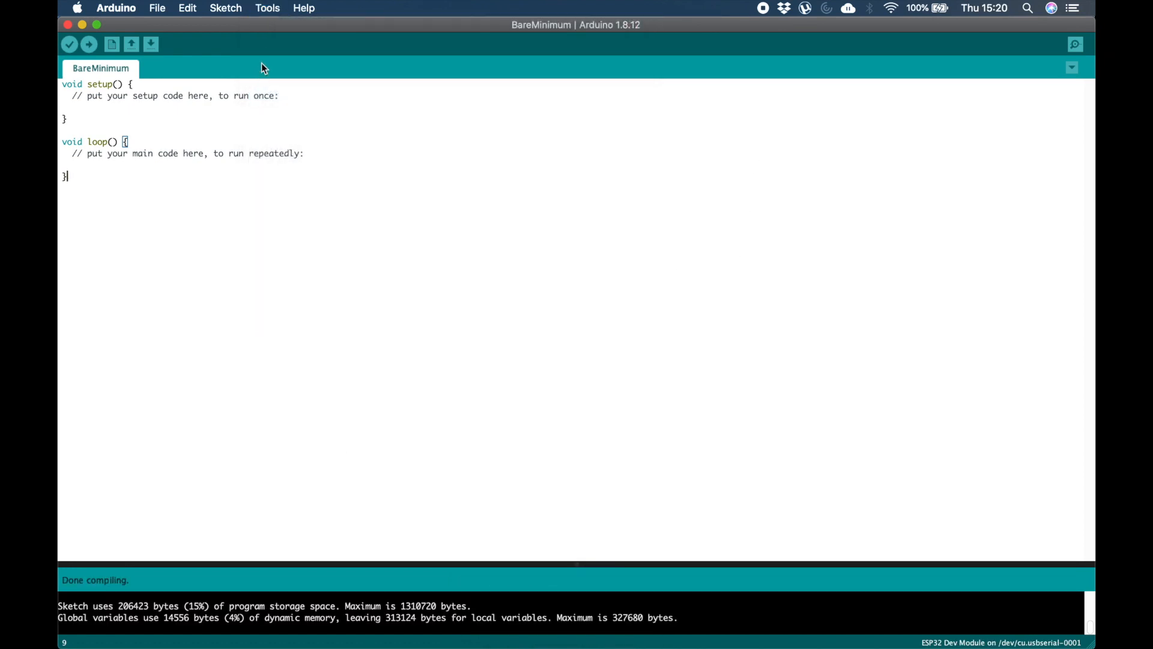
pyautogui.click(267, 8)
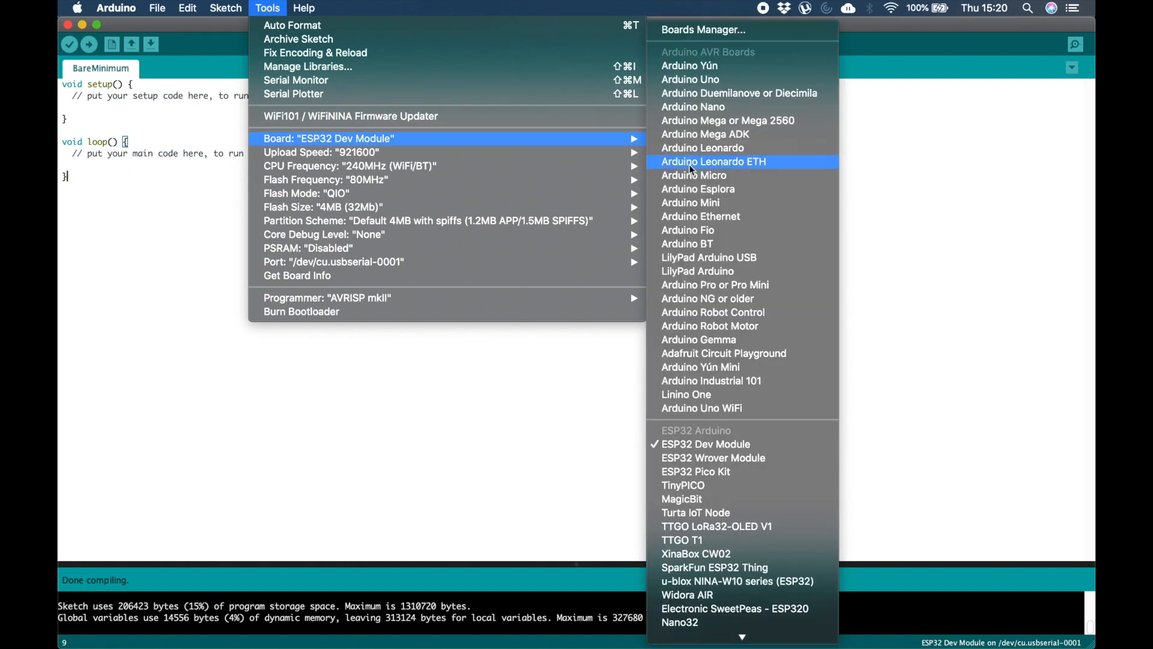
pyautogui.scroll(-3)
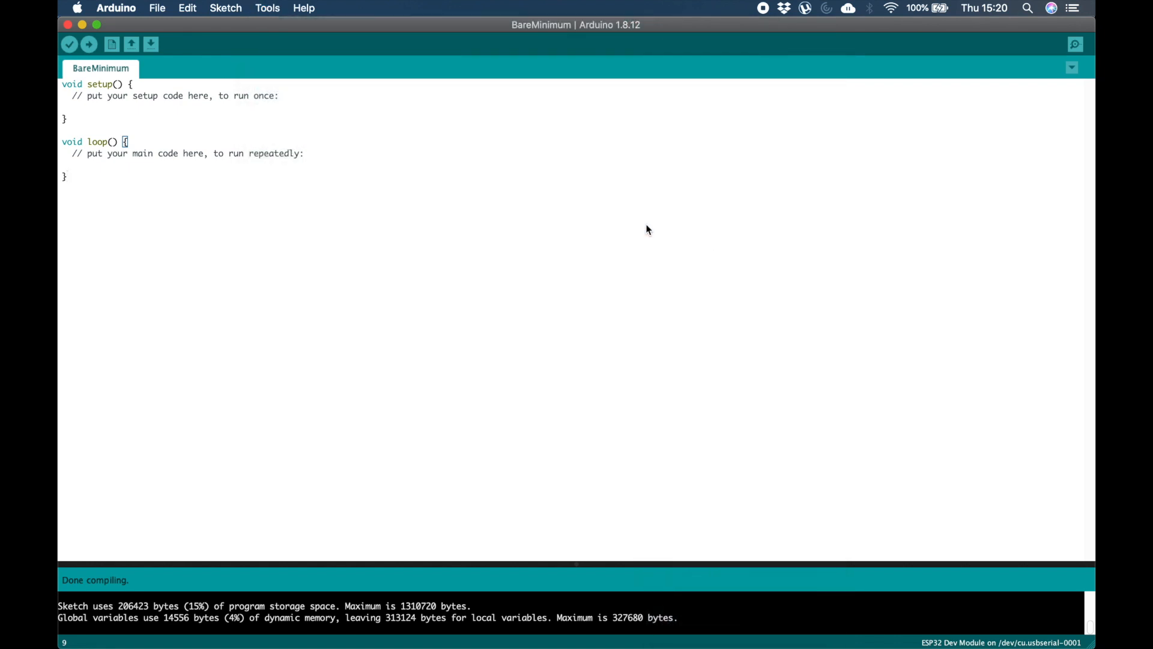
# - Load the WiFiScan sketch from the ESP32 WiFi examples
pyautogui.click(157, 8)
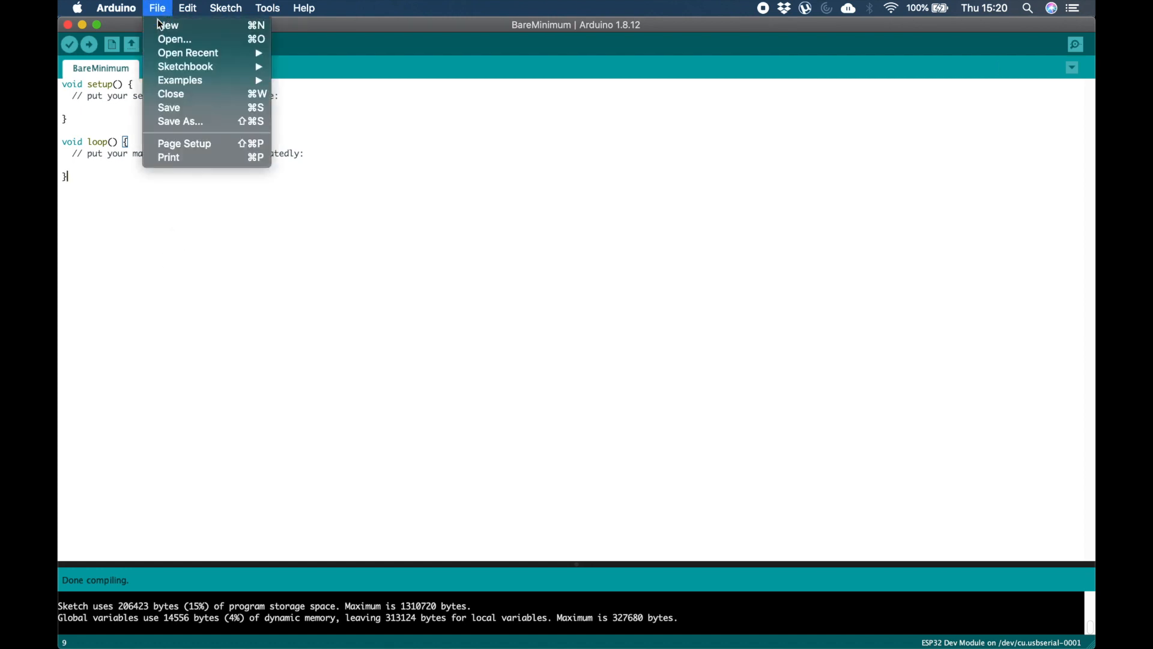
pyautogui.click(180, 80)
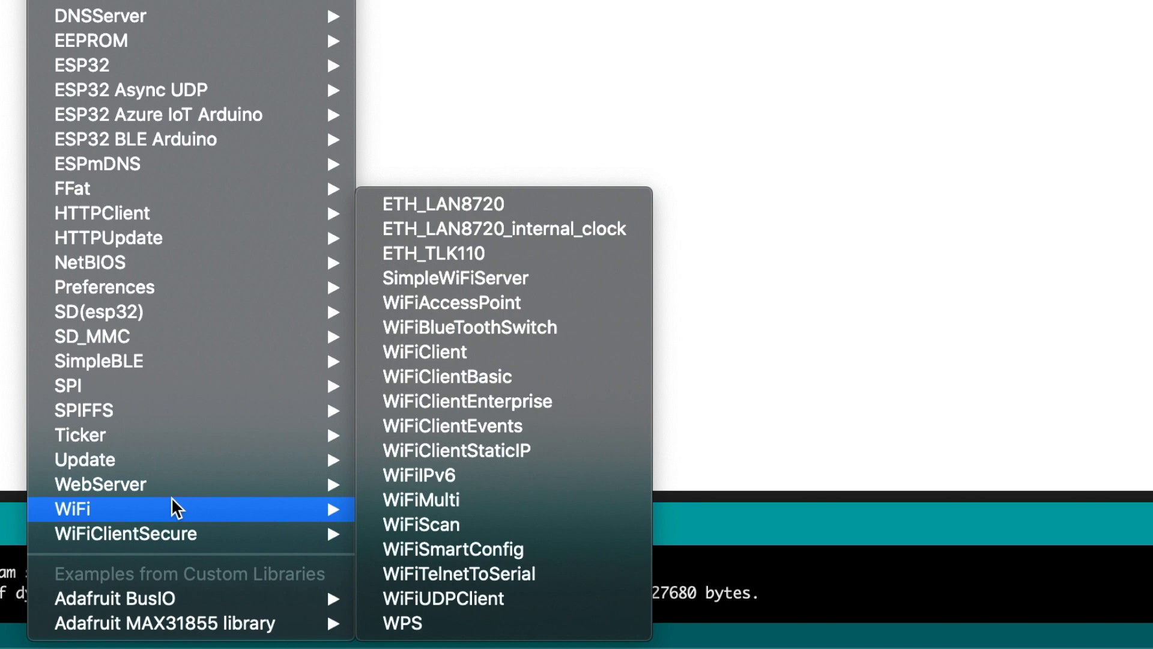
pyautogui.moveTo(422, 524)
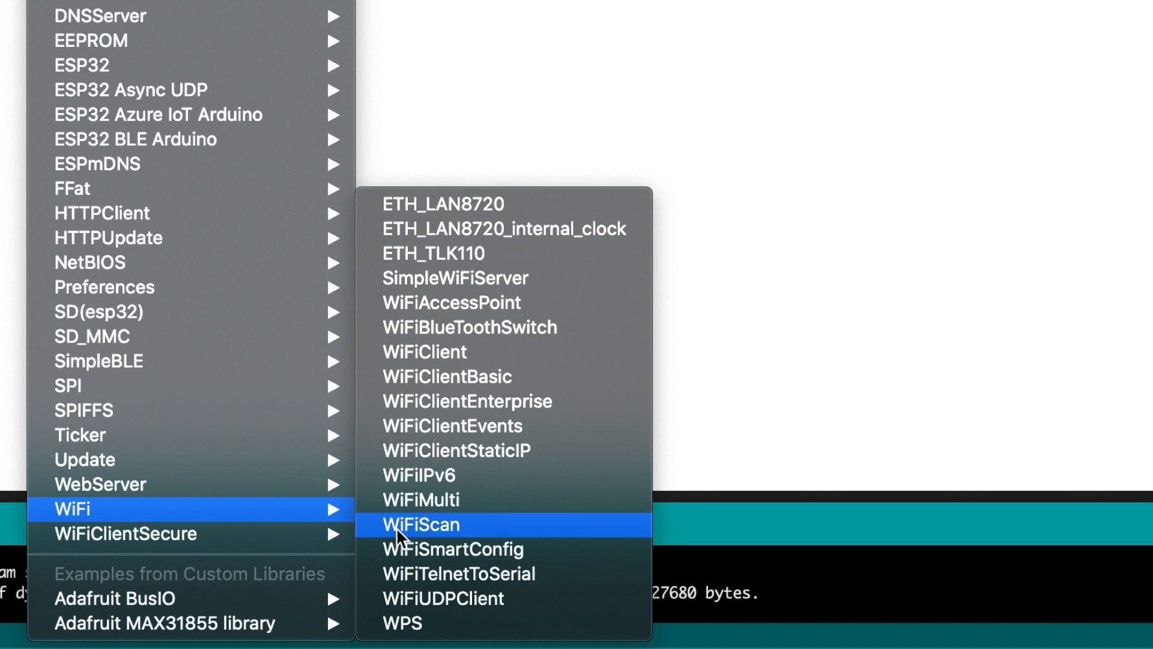
pyautogui.click(422, 524)
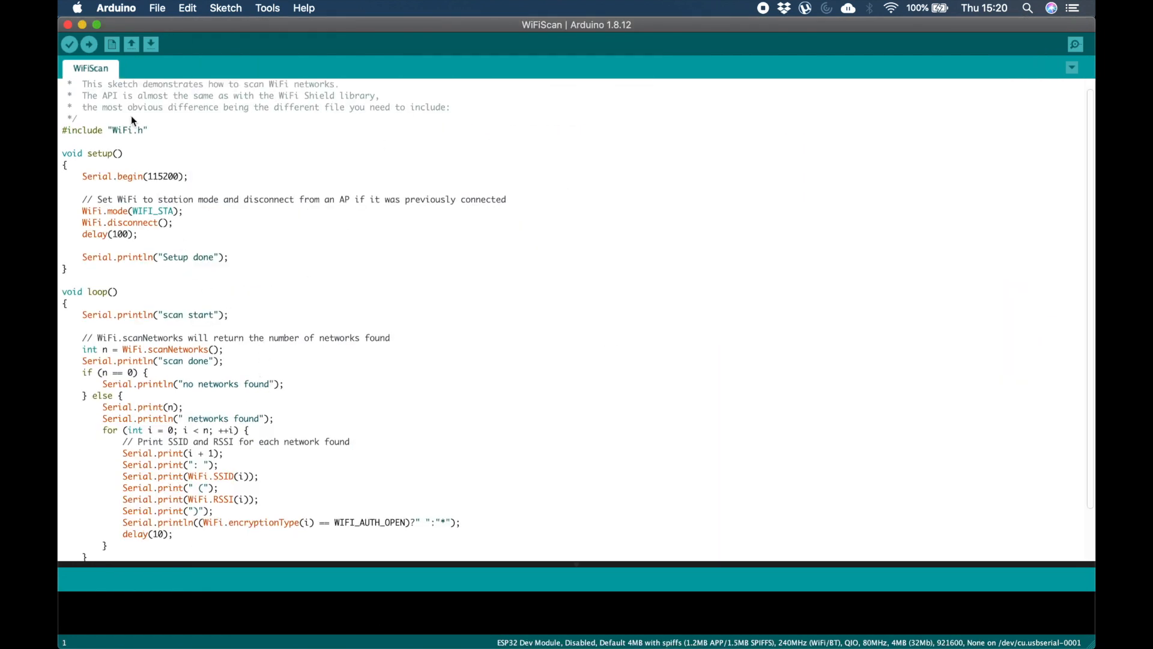
# - Upload WiFiScan to the ESP32 and view its serial output showing 'Setup done' and 'scan start'
pyautogui.click(87, 43)
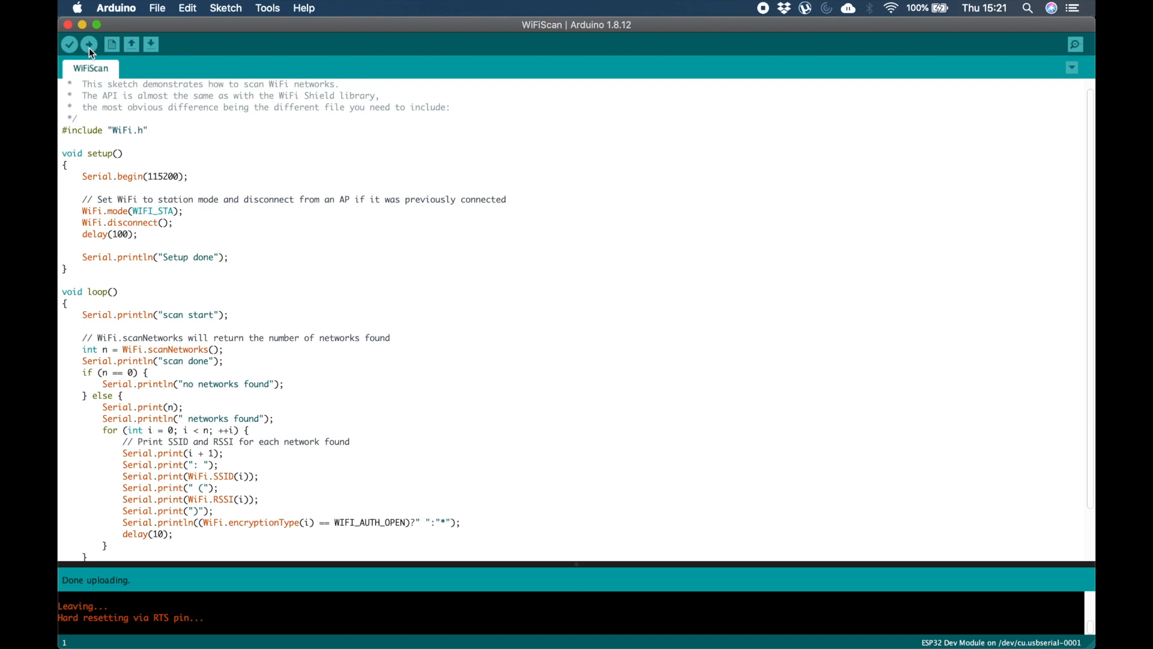
pyautogui.click(1075, 44)
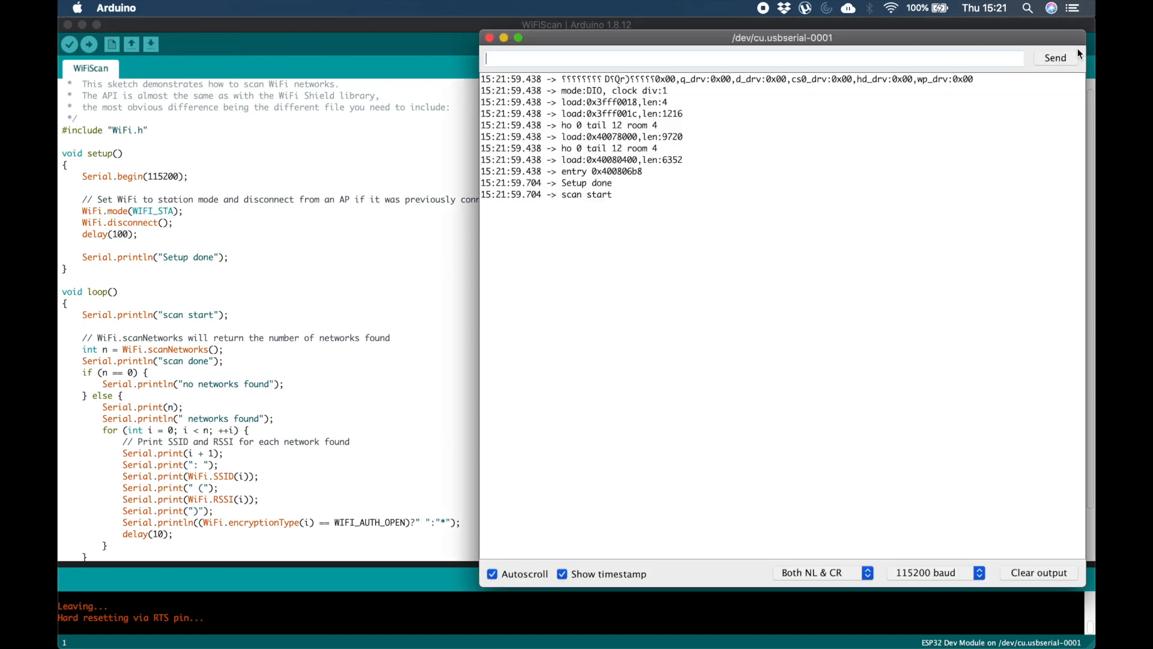
# - View the serial monitor listing the Wi-Fi networks the scan found
pyautogui.click(517, 37)
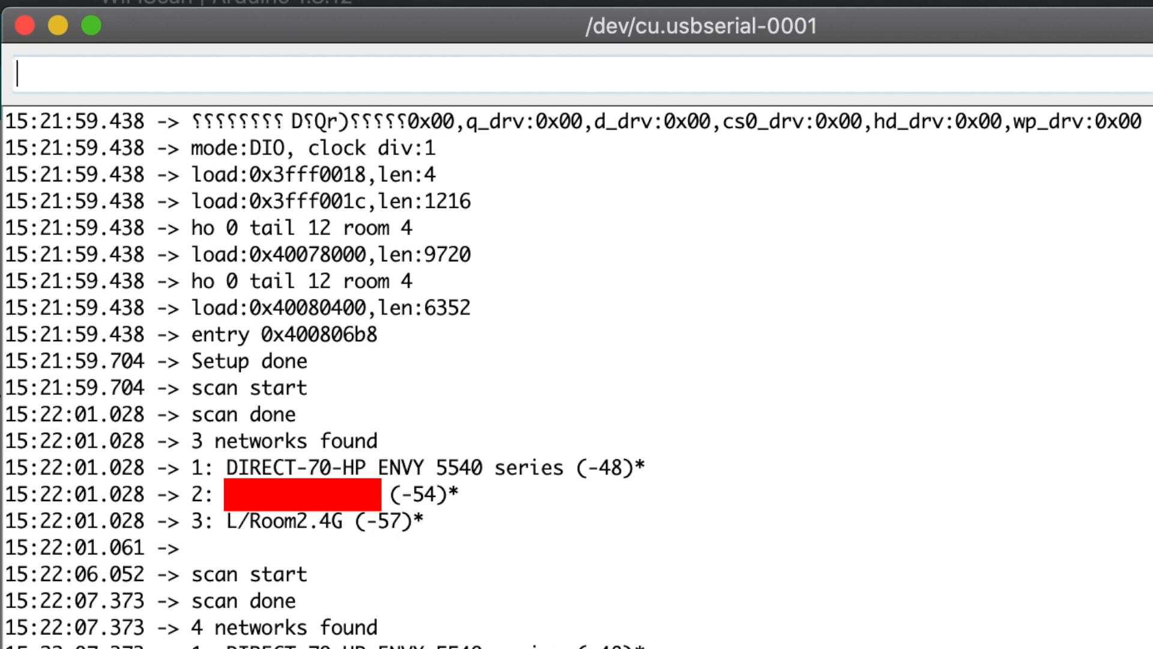
pyautogui.click(157, 8)
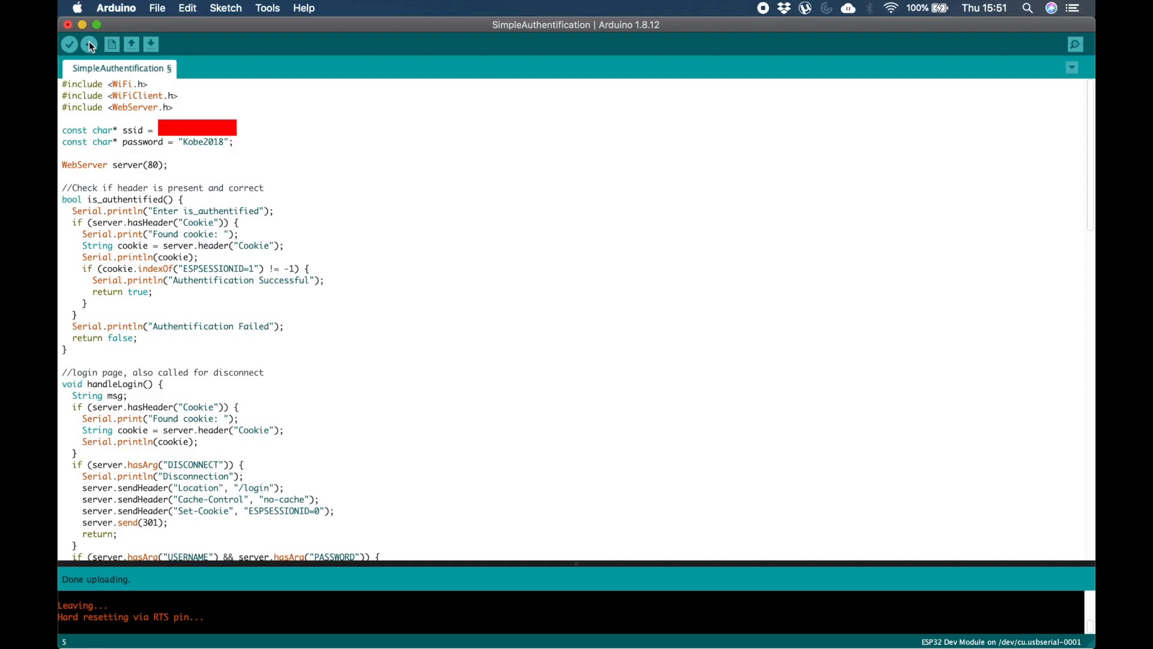
# - Upload SimpleAuthentification and select the board's IP address 192.168.1.32 in the serial output
pyautogui.click(1075, 44)
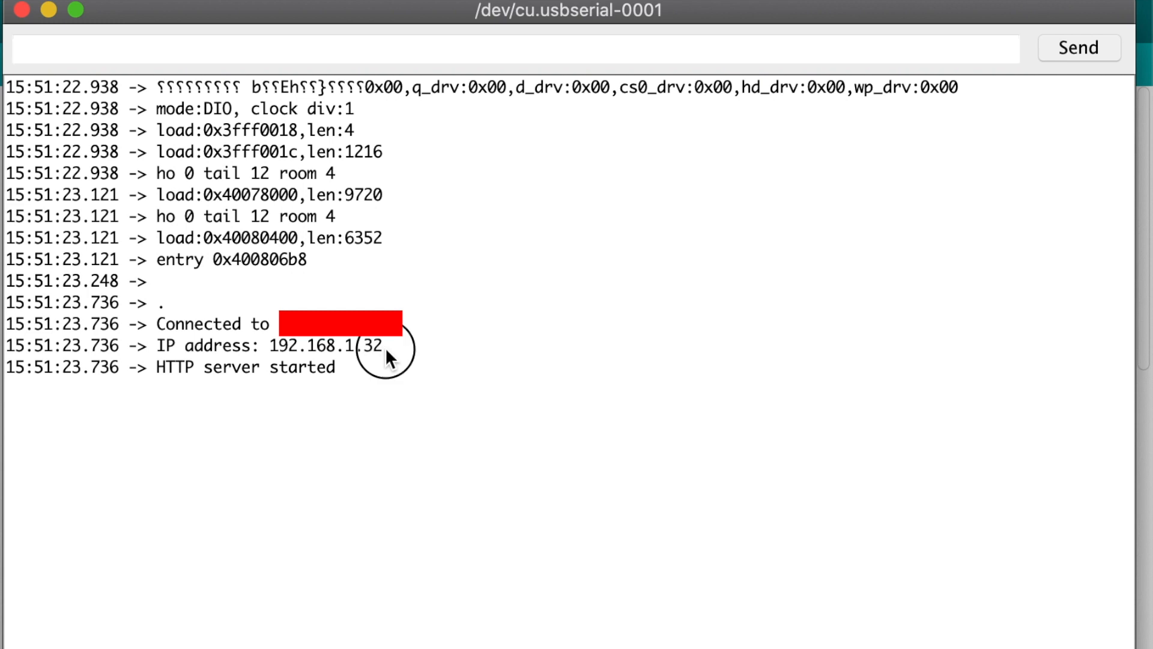
pyautogui.doubleClick(321, 346)
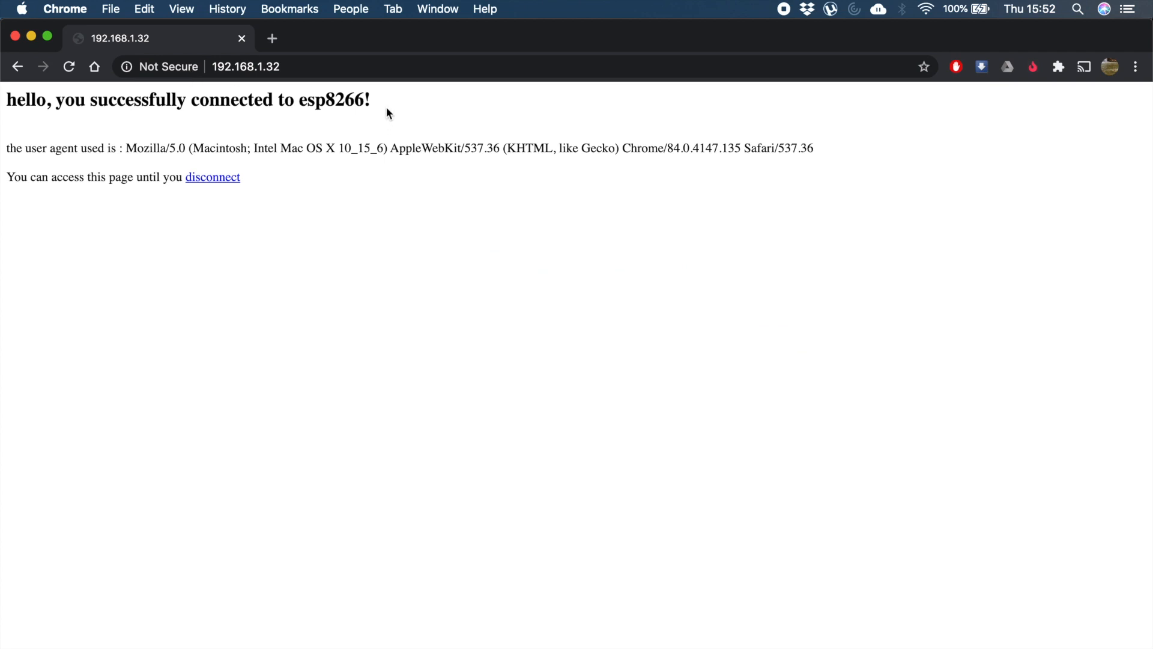
pyautogui.moveTo(233, 245)
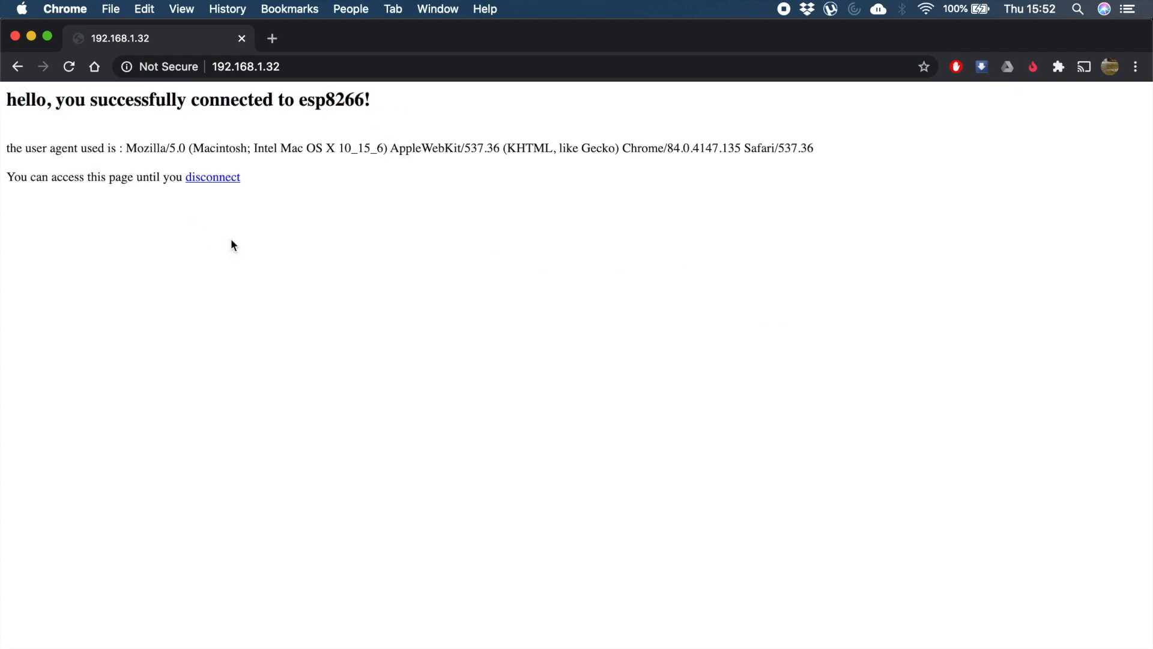
pyautogui.moveTo(265, 244)
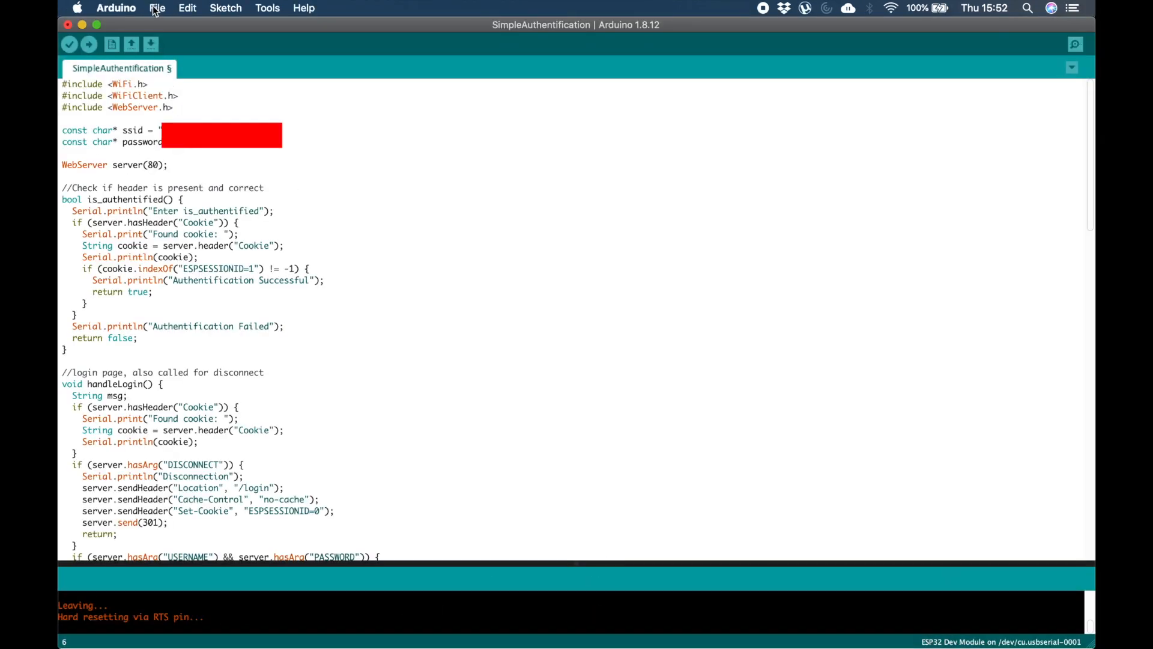
# - Load ESP32_WebServer_DIO from recent sketches and maximize its window
pyautogui.click(157, 8)
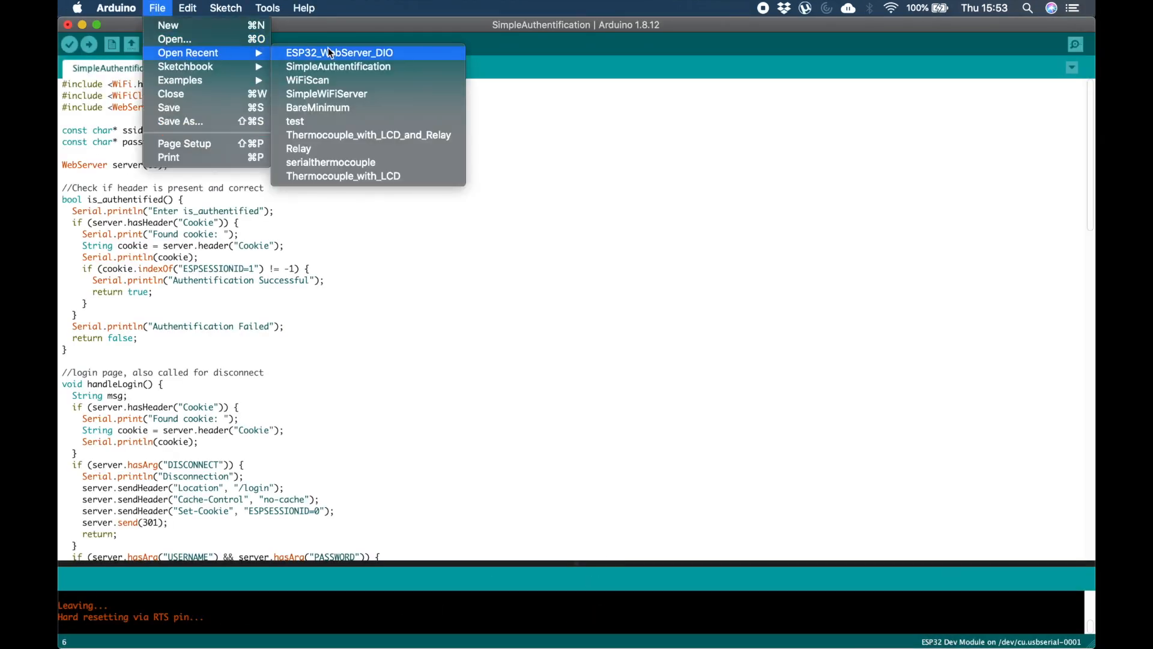
pyautogui.click(338, 66)
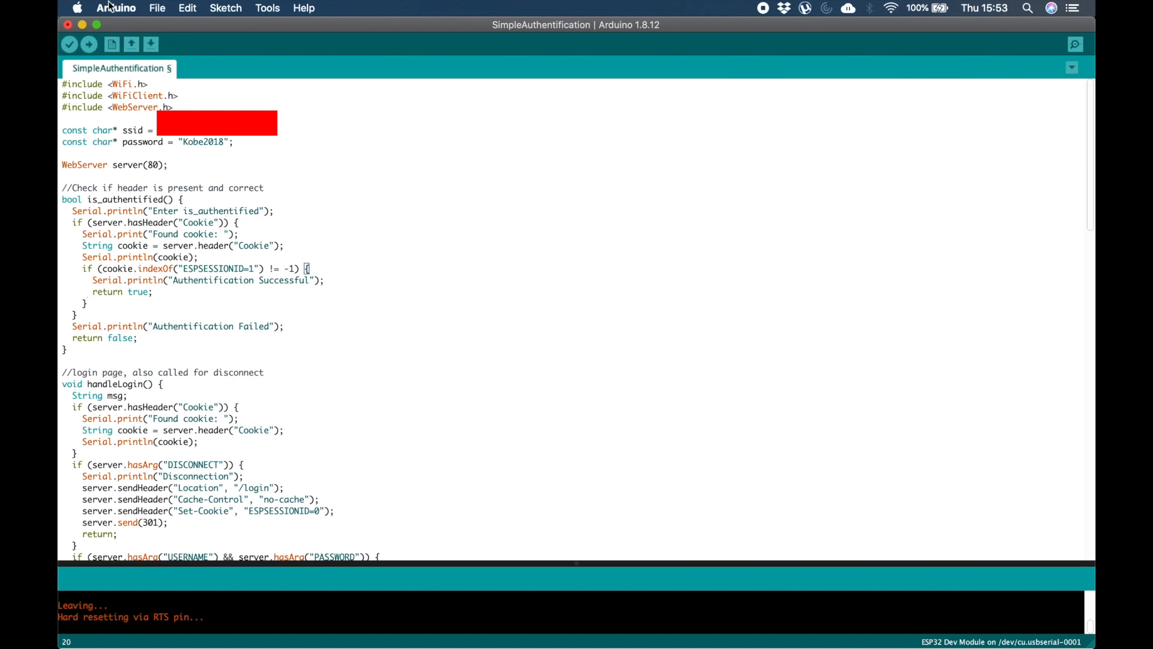
pyautogui.click(157, 7)
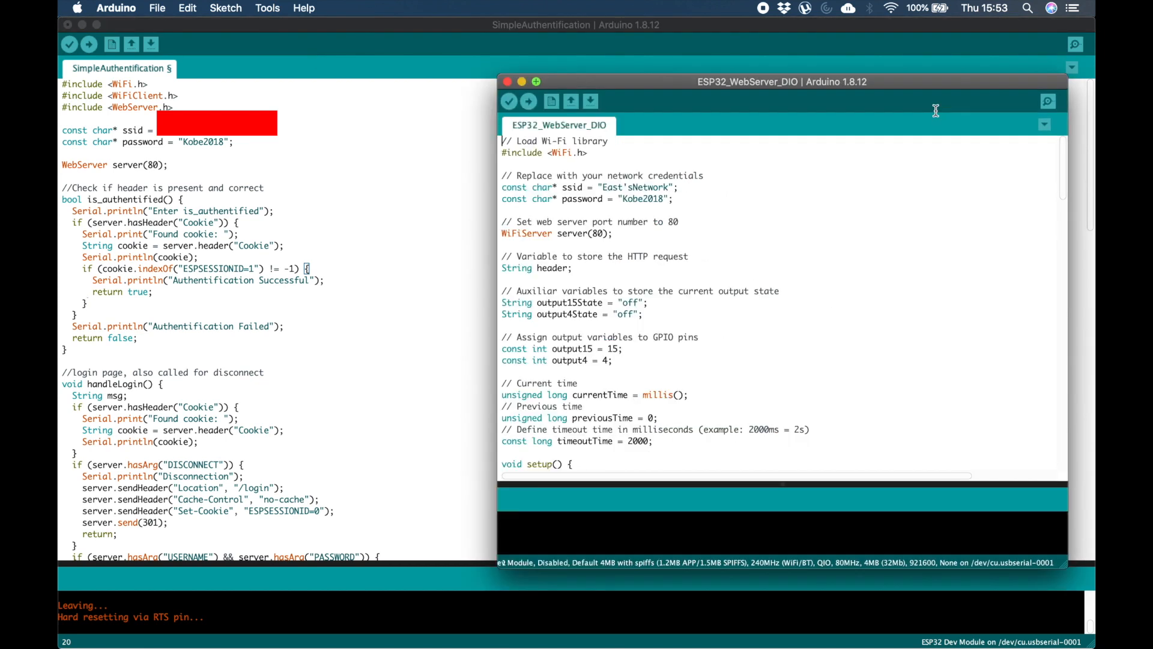
pyautogui.click(537, 81)
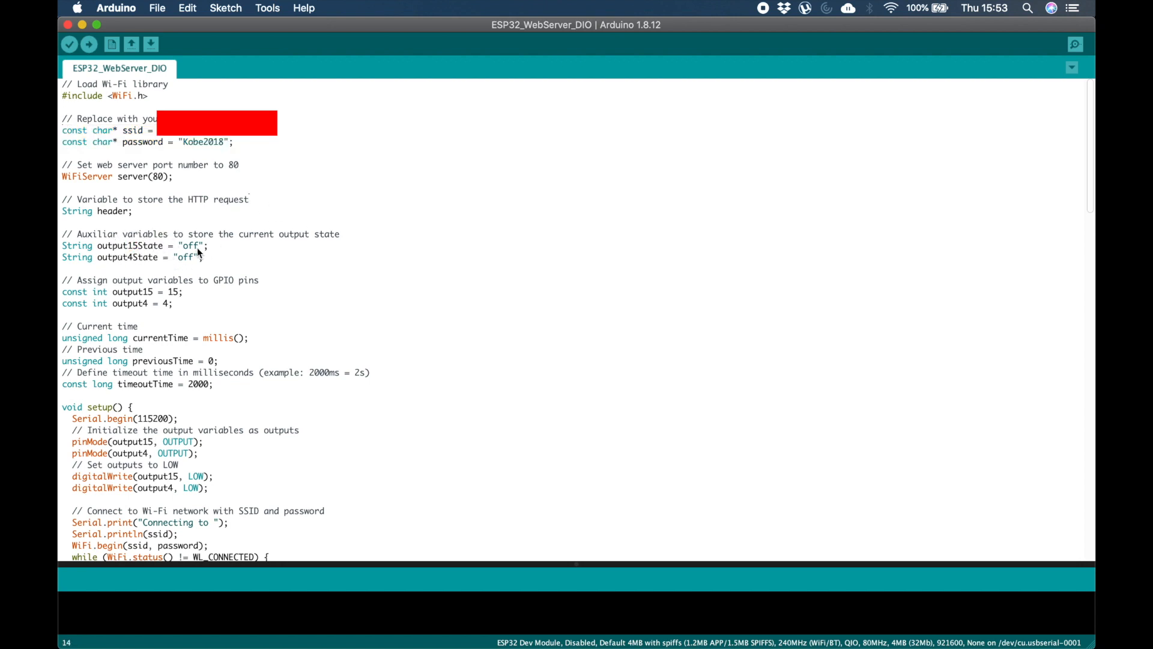
pyautogui.moveTo(146, 308)
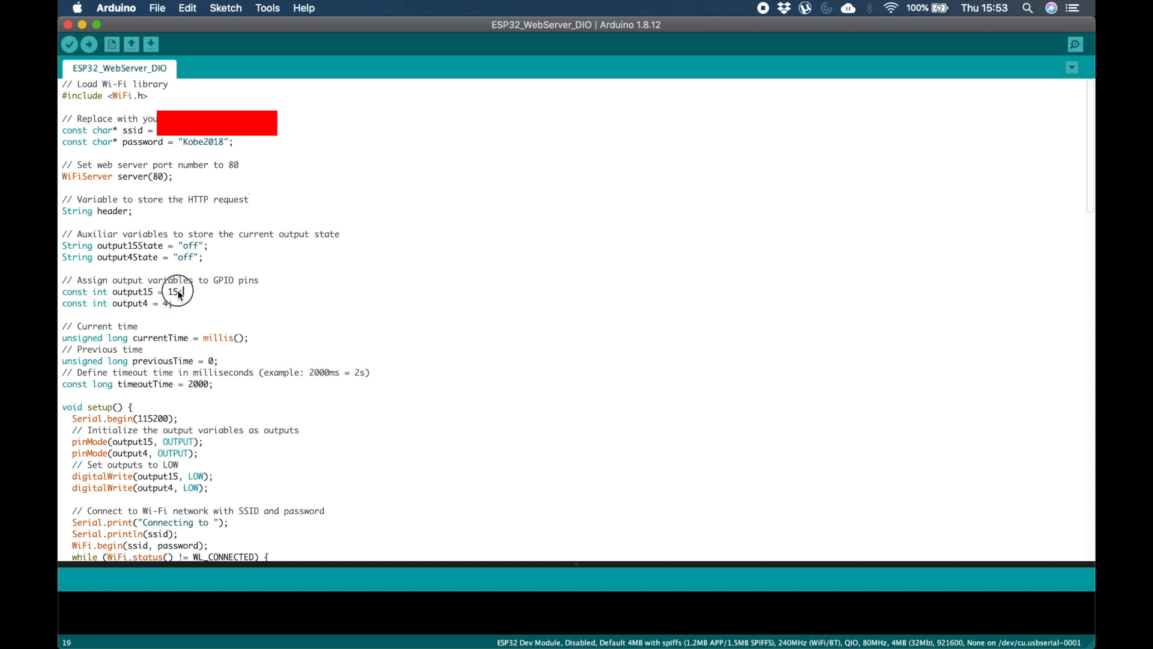
# - Upload the ESP32_WebServer_DIO sketch to the board and wait for Done uploading
pyautogui.click(88, 43)
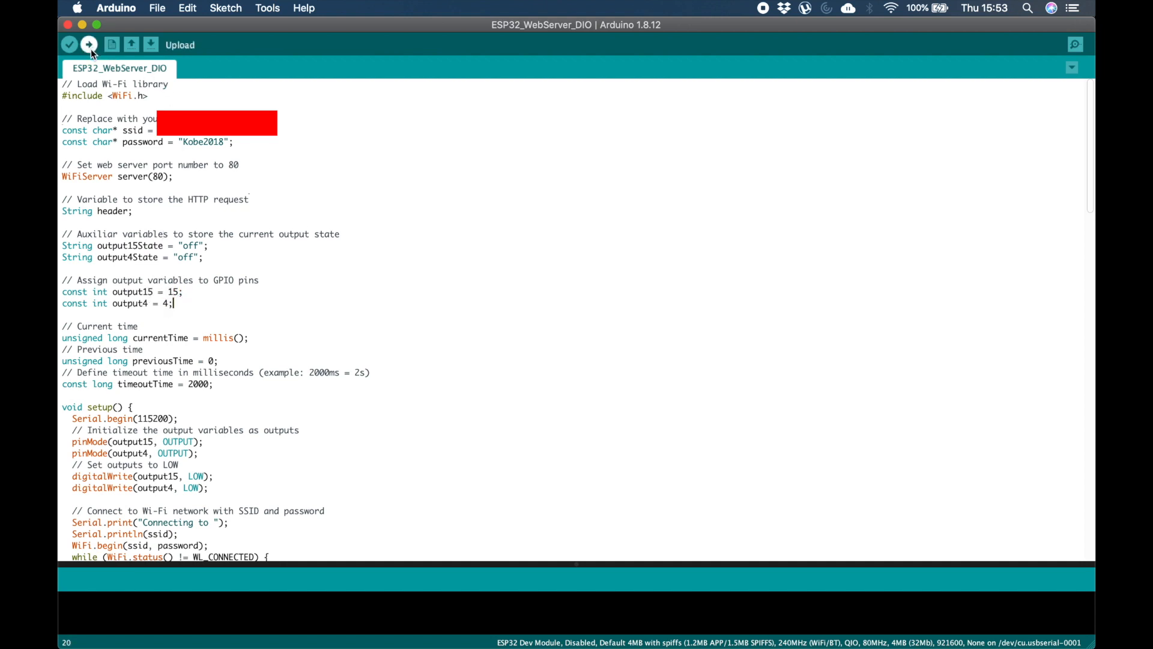
pyautogui.click(87, 44)
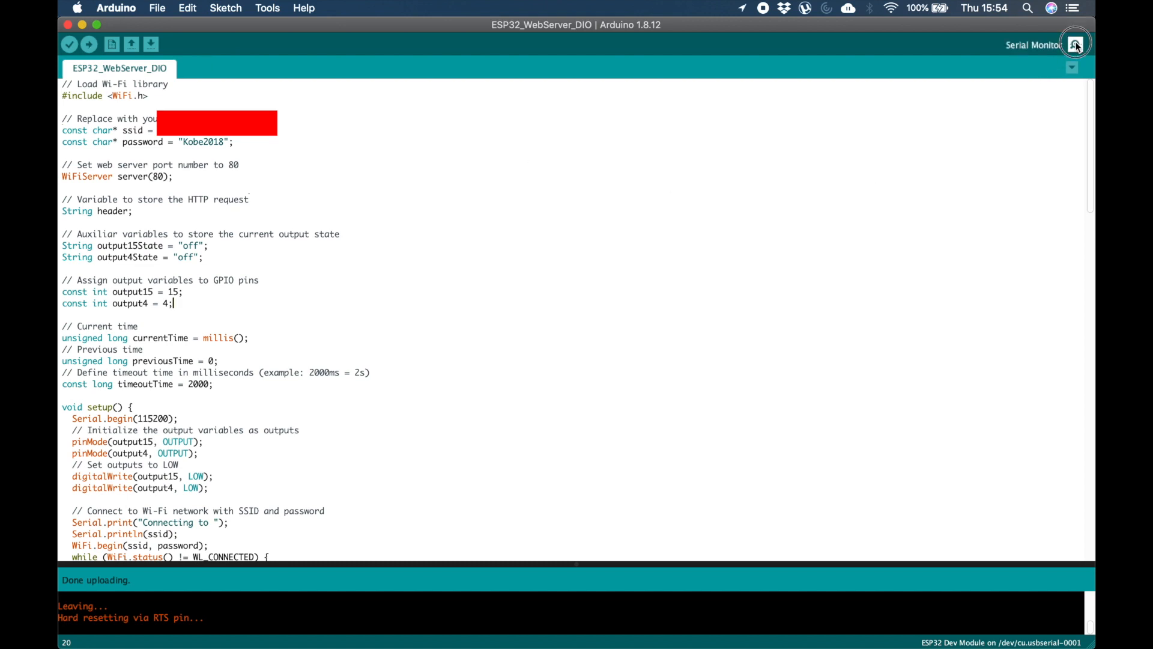
# - View the serial monitor confirming WiFi connected at 192.168.1.32
pyautogui.click(1075, 44)
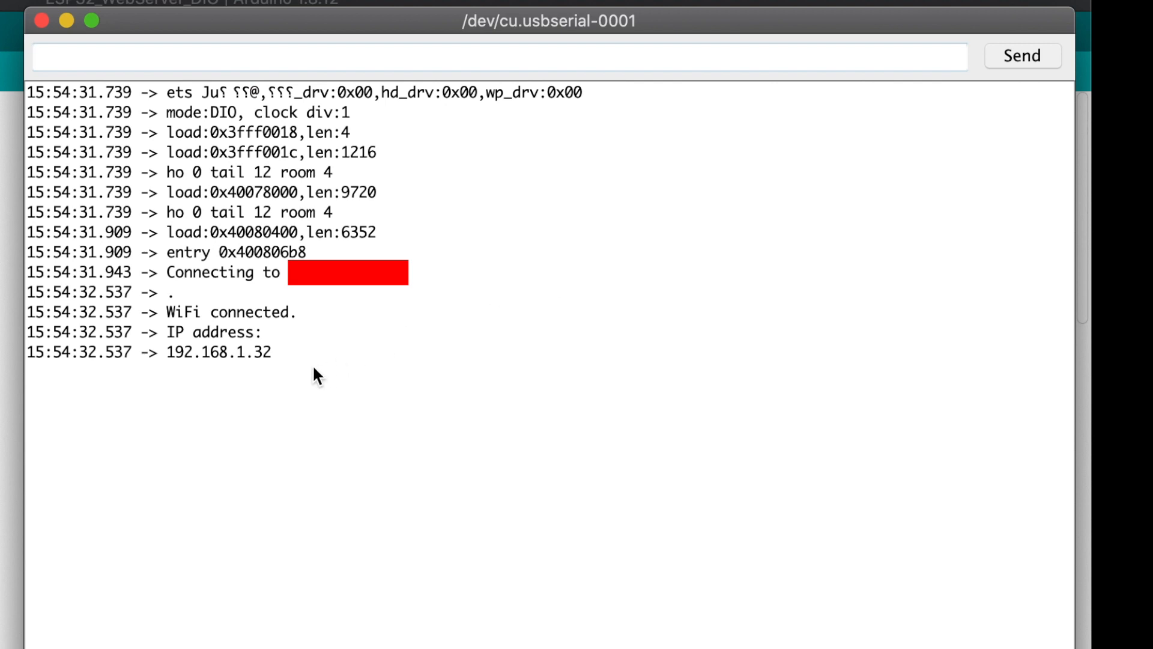
pyautogui.click(250, 455)
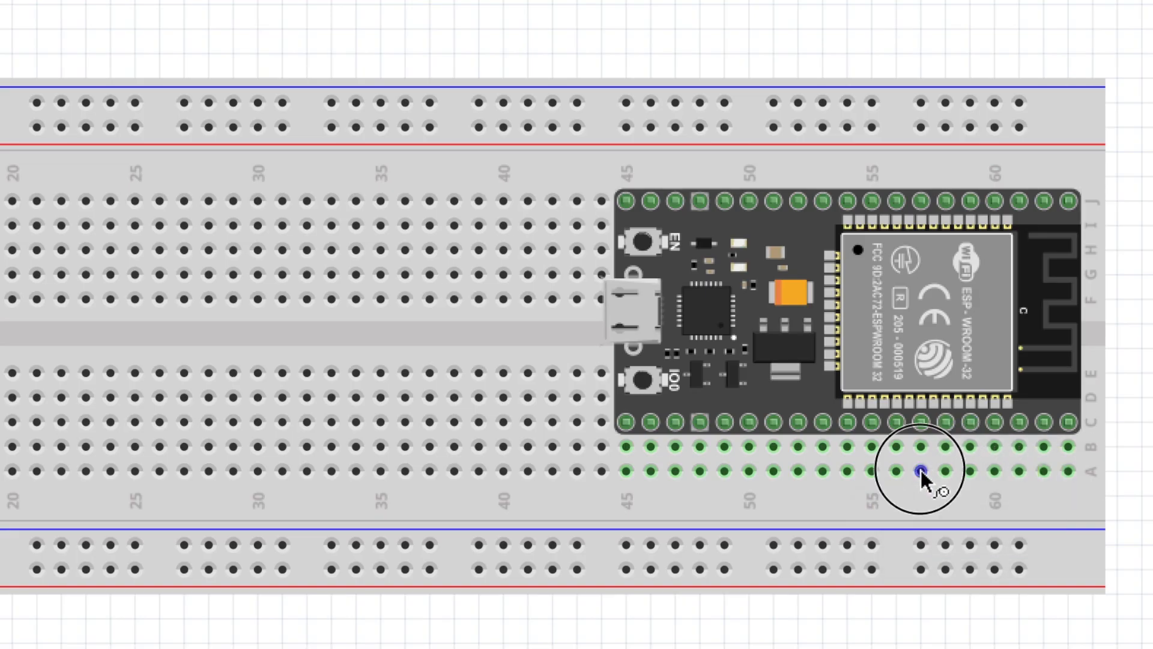
# - Run a wire from the ESP32 pin row to the lower rail and colour it black
pyautogui.moveTo(920, 469); pyautogui.dragTo(920, 537)
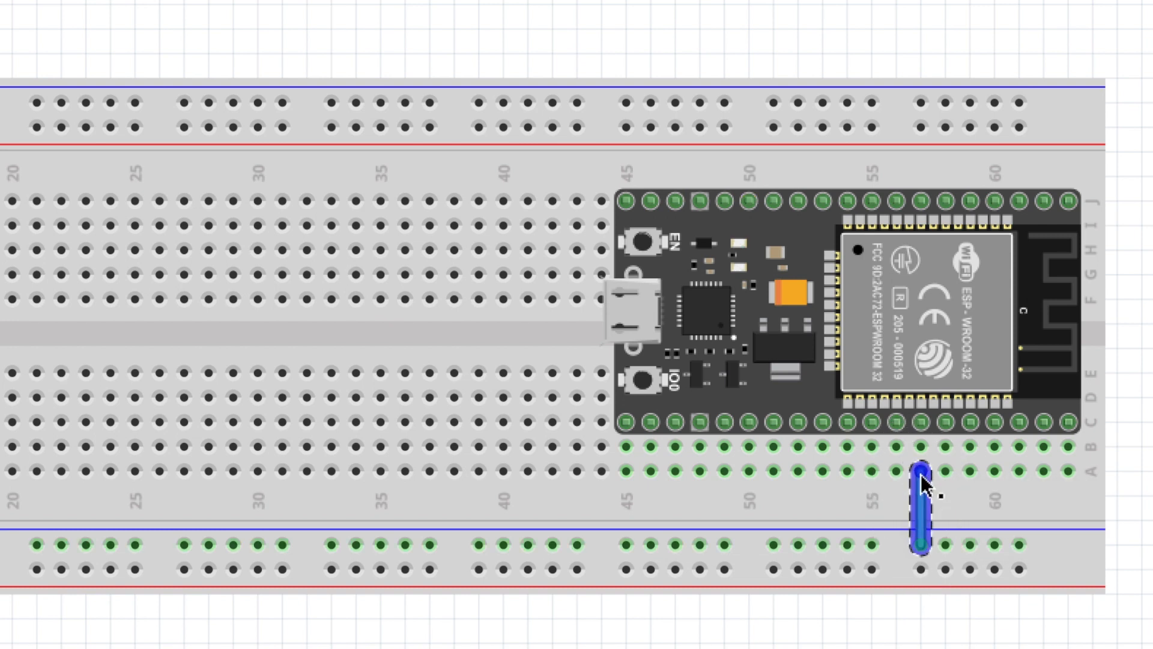
pyautogui.rightClick(921, 487)
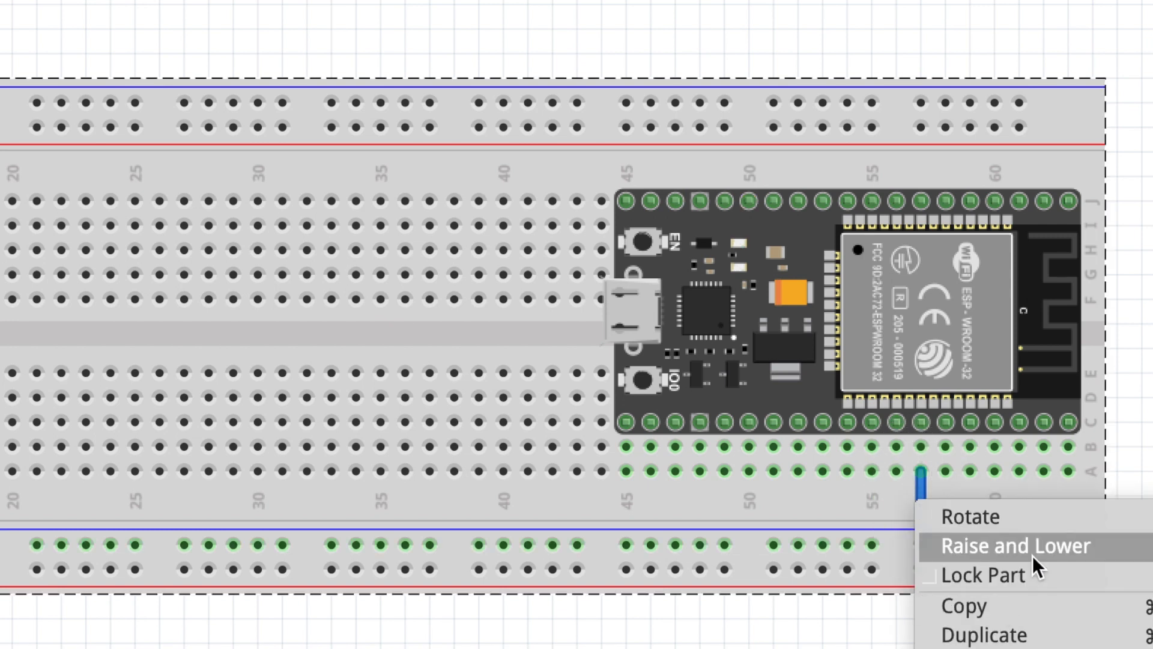
pyautogui.click(1016, 545)
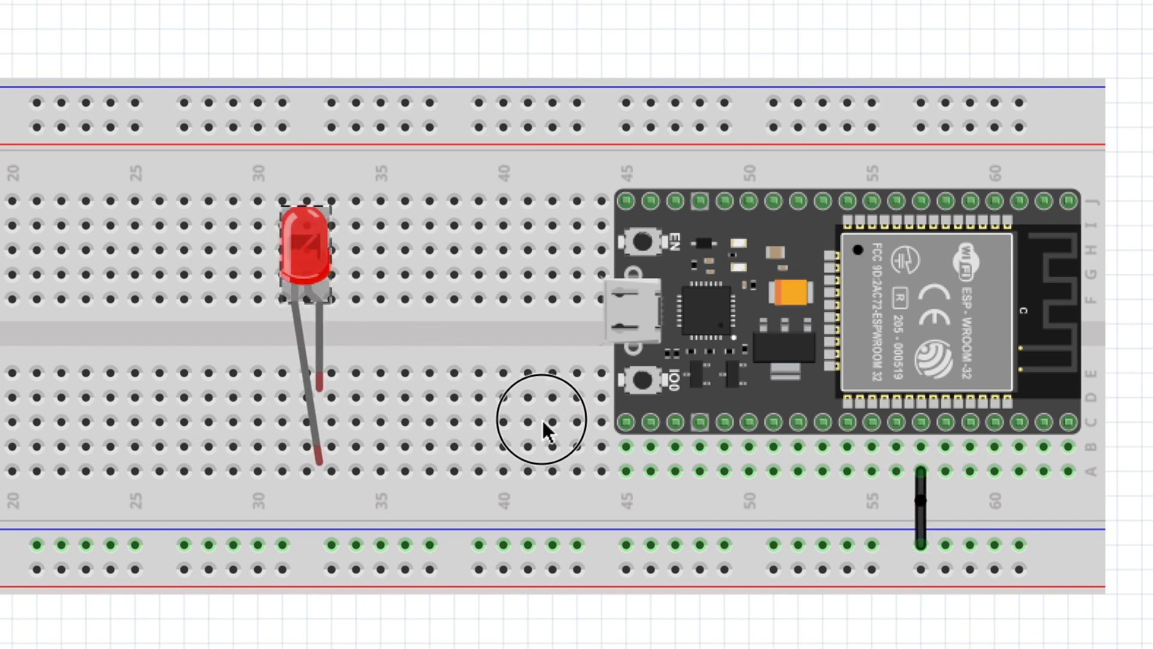
# - Seat two red LEDs beside the ESP32 with legs on the pin row and lower rail
pyautogui.moveTo(301, 250); pyautogui.dragTo(684, 441)
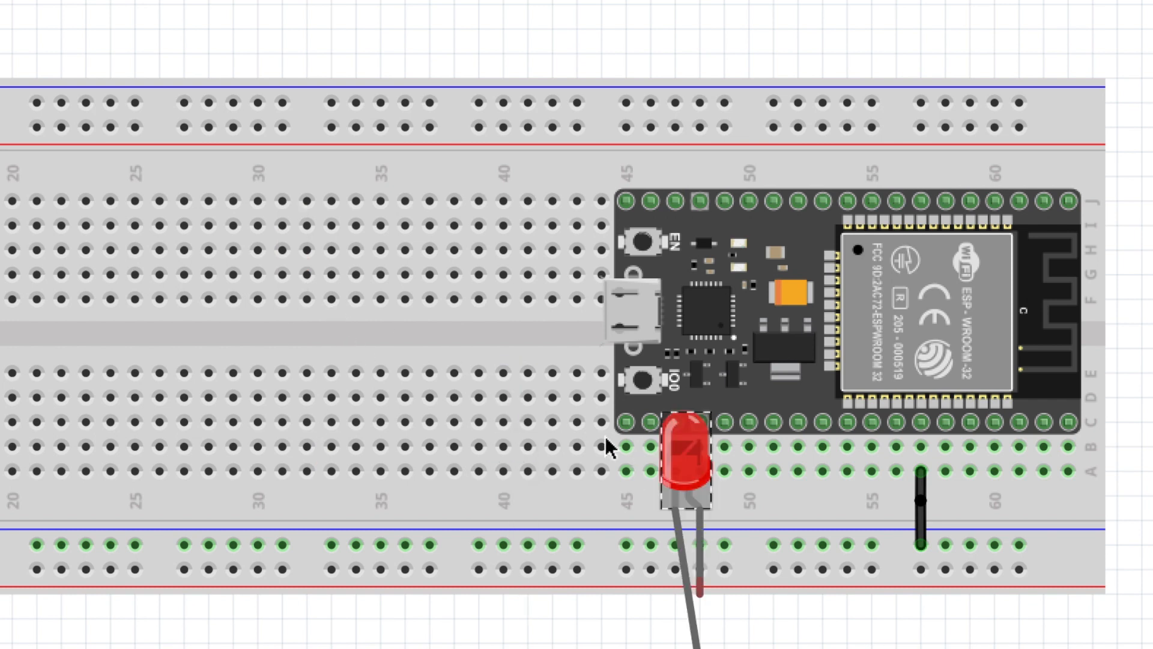
pyautogui.moveTo(688, 456); pyautogui.dragTo(695, 408)
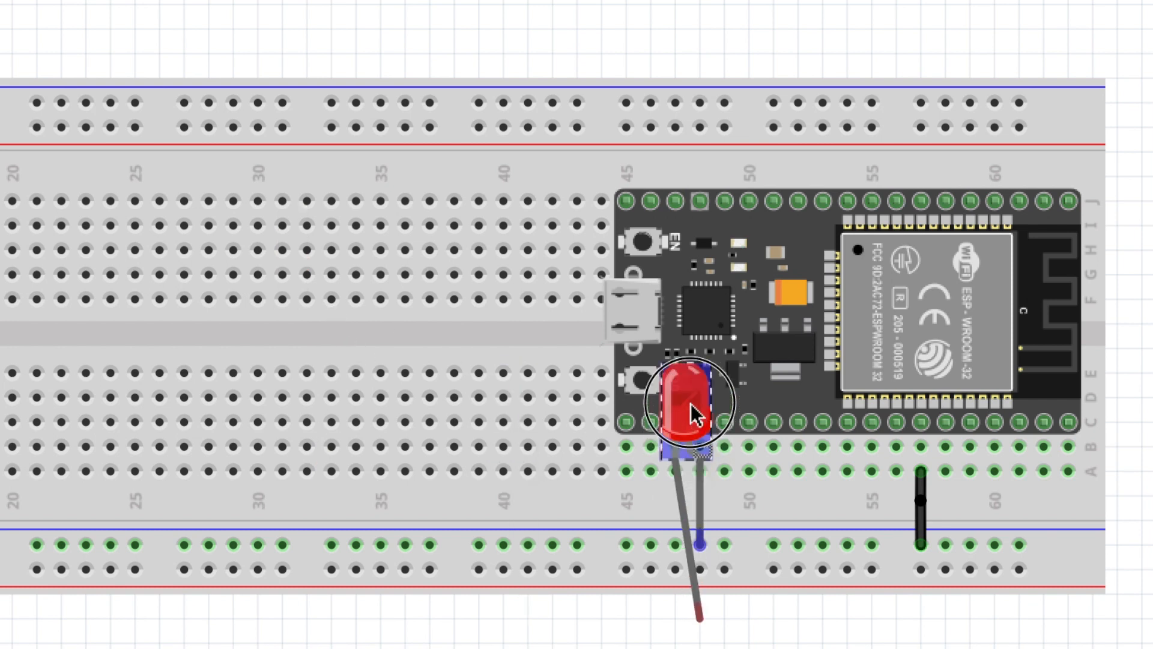
pyautogui.moveTo(688, 409); pyautogui.dragTo(691, 386)
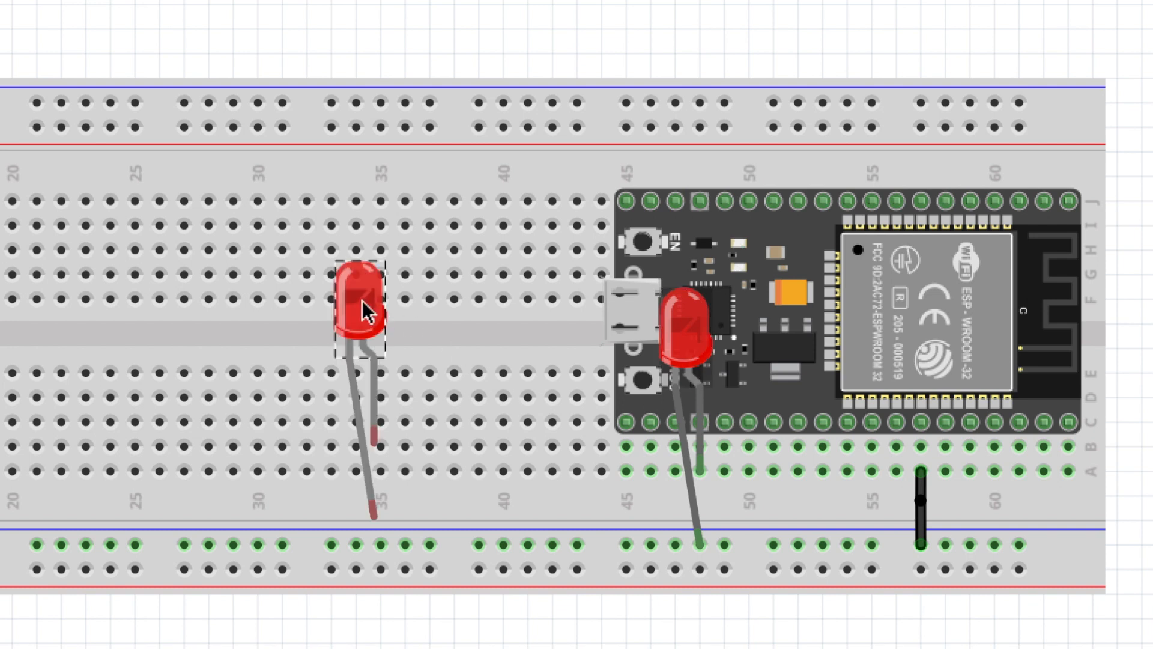
pyautogui.moveTo(360, 309); pyautogui.dragTo(718, 412)
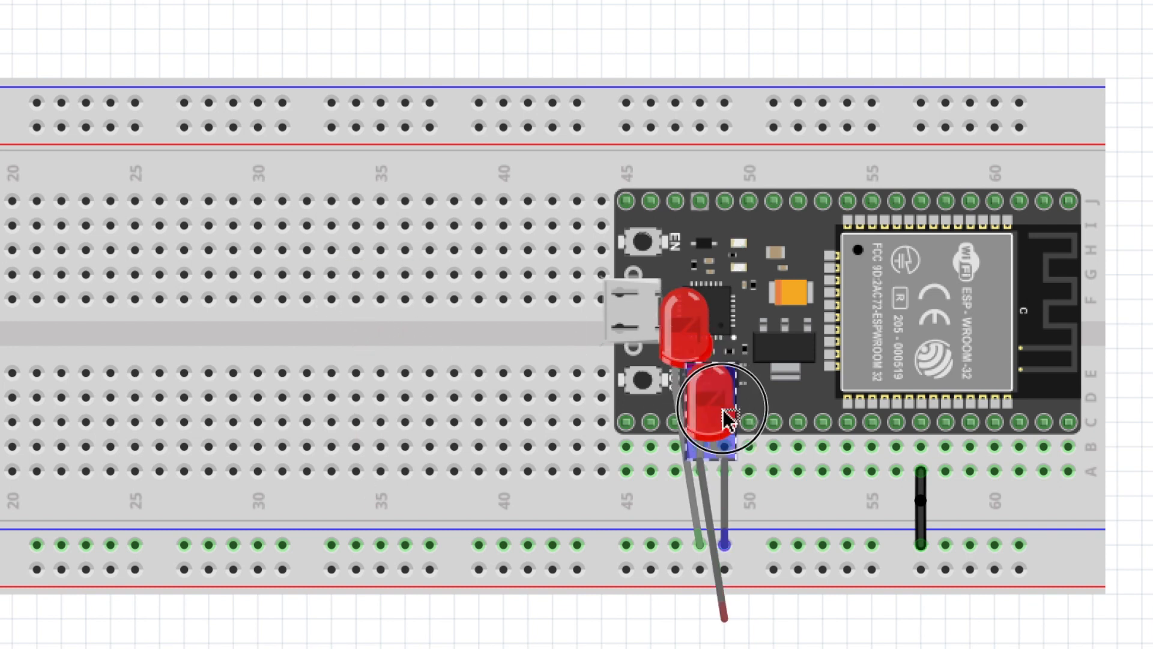
pyautogui.moveTo(721, 412); pyautogui.dragTo(744, 375)
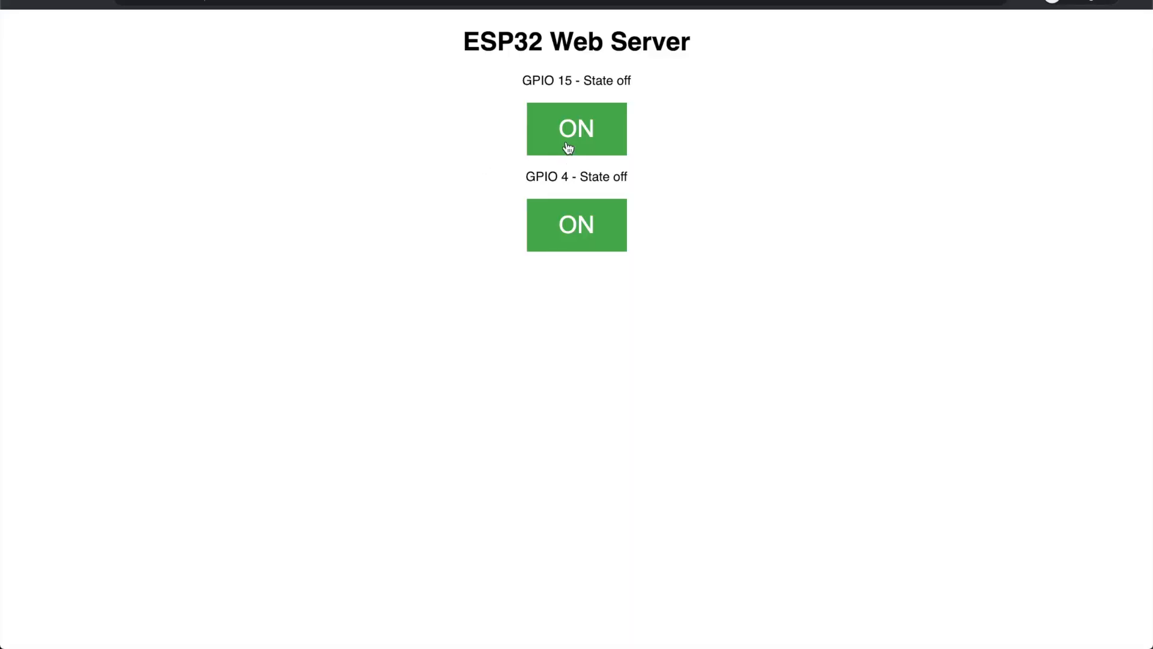
# - Toggle the GPIO 15 and GPIO 4 LEDs on and off from the web page, ending both off
pyautogui.click(576, 129)
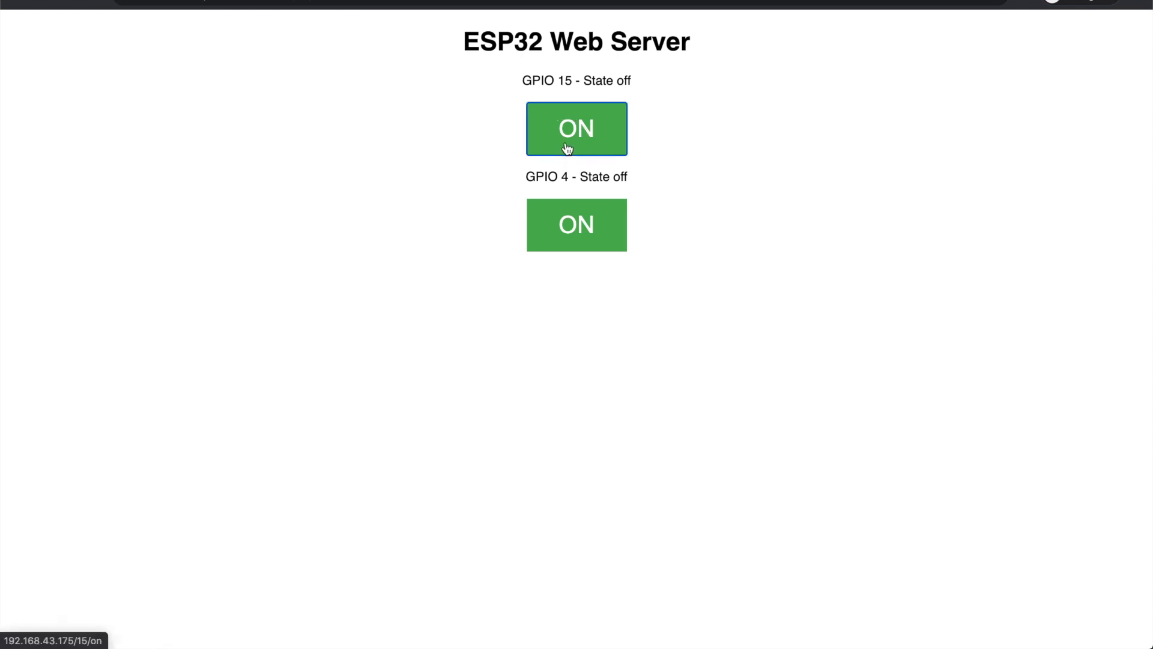
pyautogui.click(576, 128)
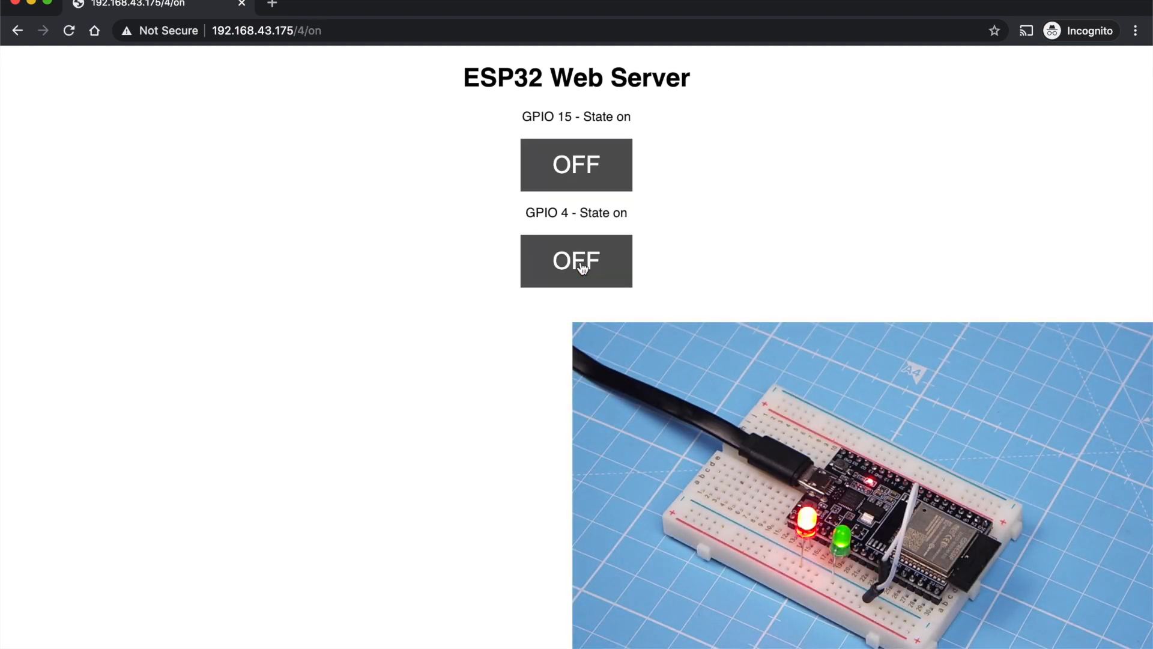
pyautogui.click(576, 261)
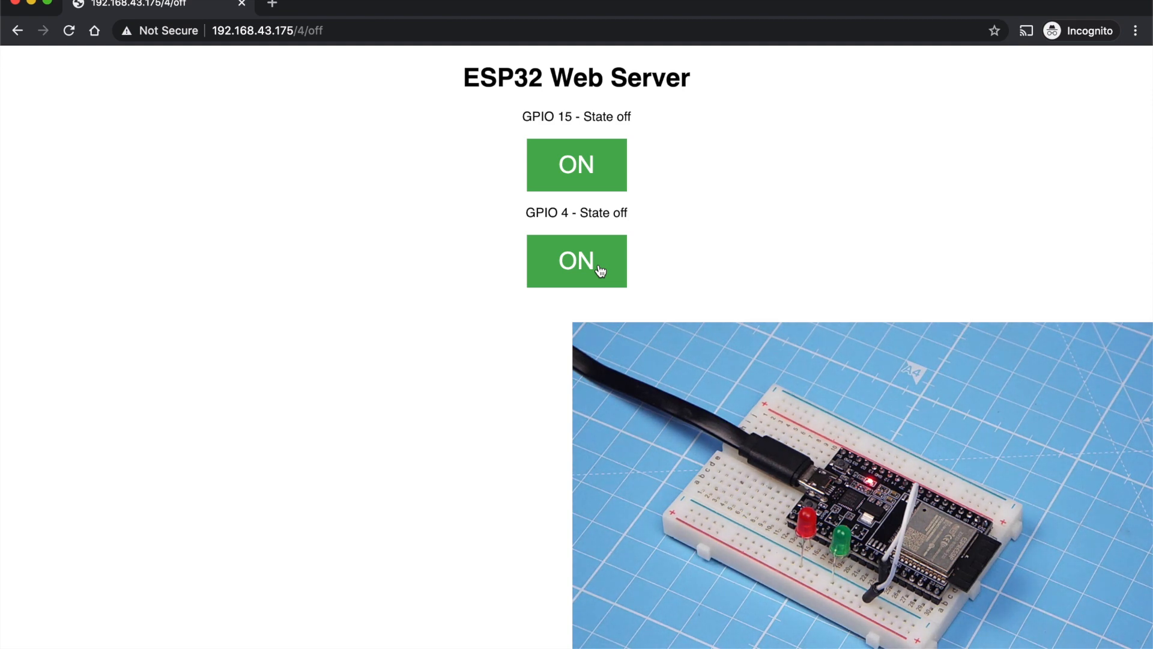
pyautogui.click(577, 164)
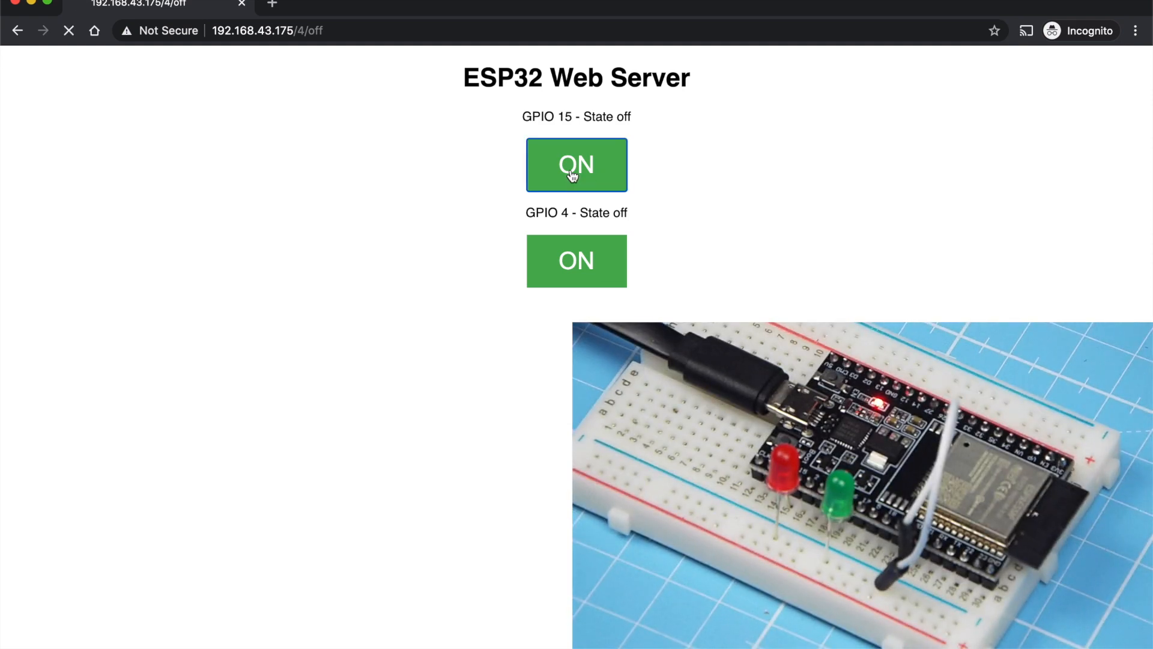
pyautogui.click(576, 164)
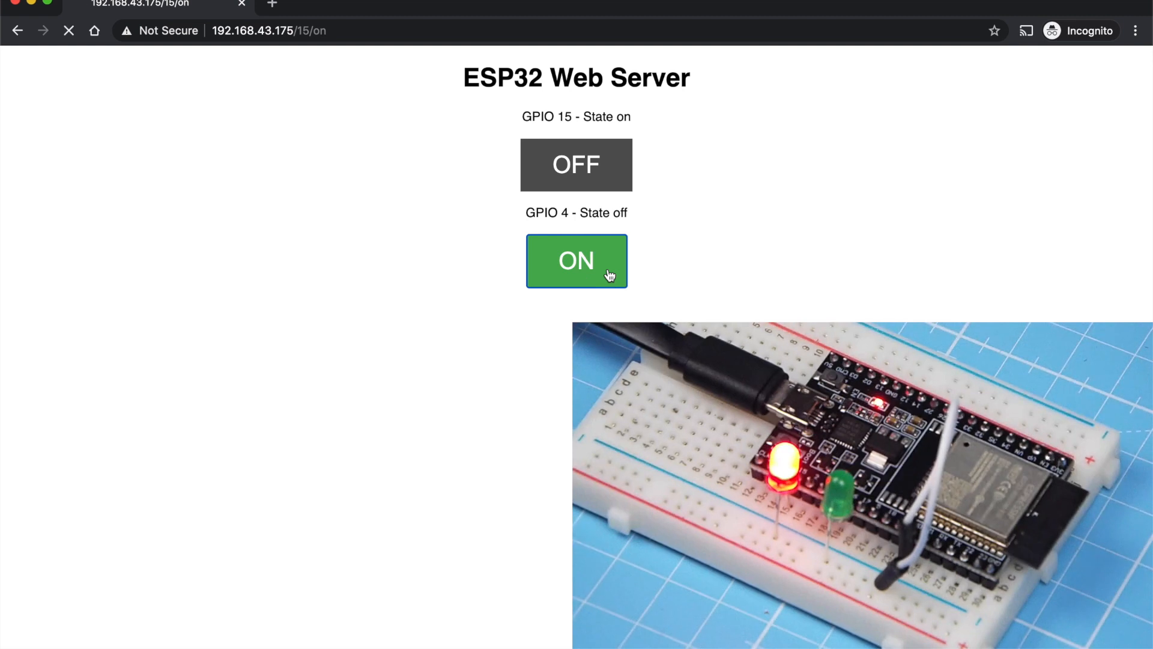
pyautogui.click(577, 261)
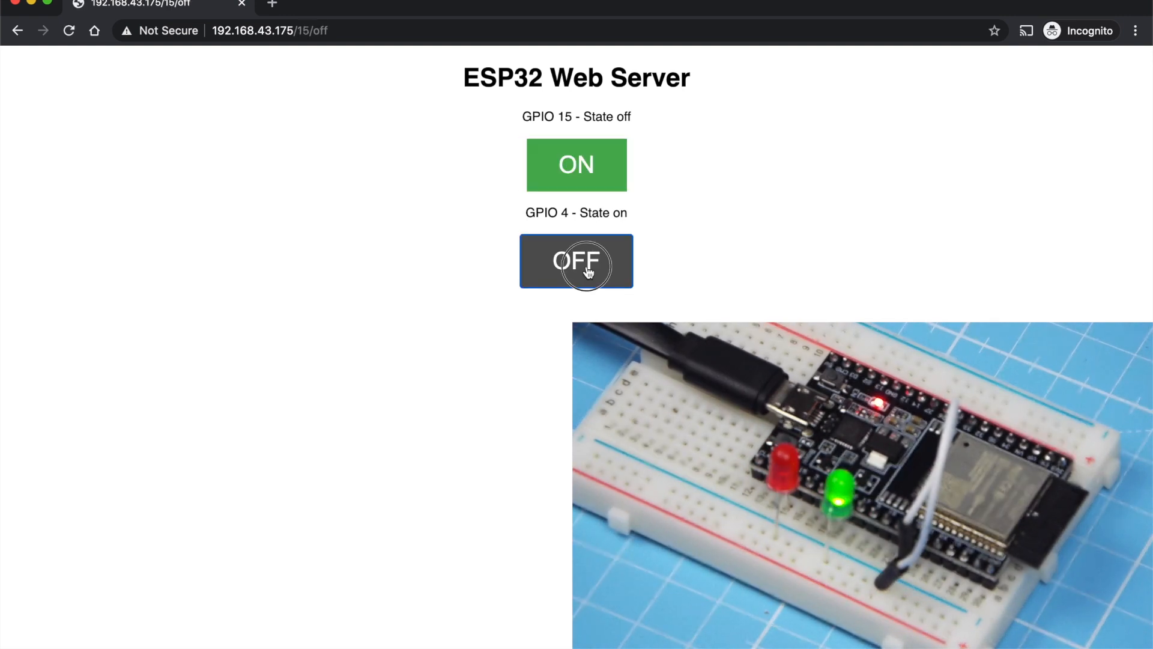
pyautogui.click(576, 262)
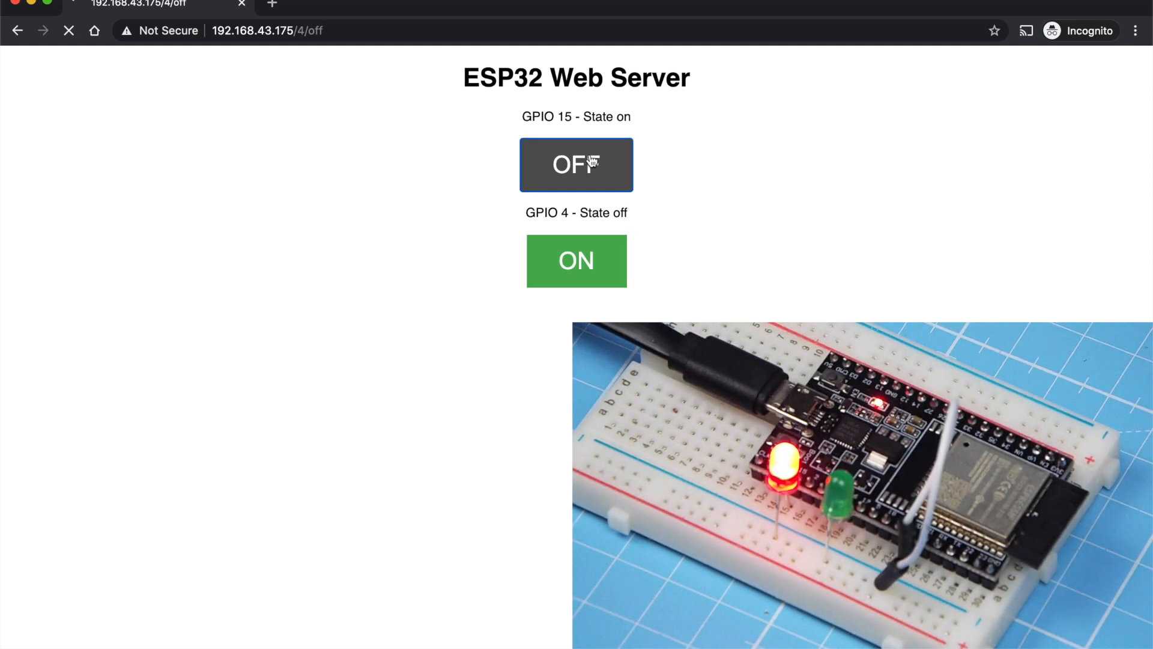
pyautogui.click(576, 164)
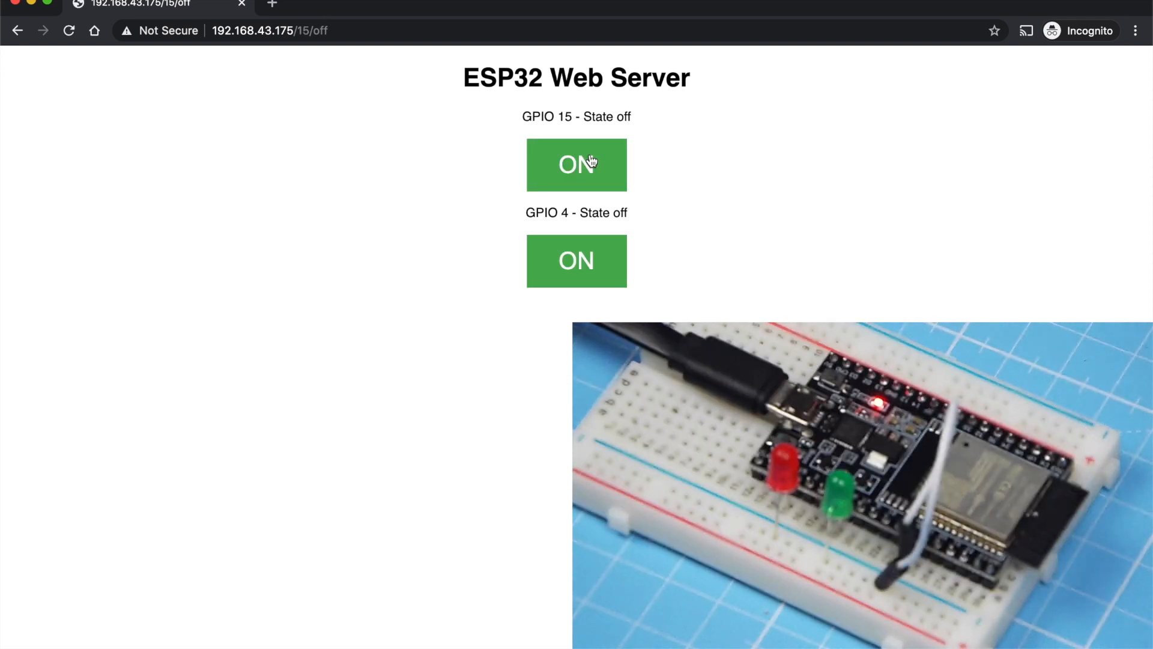